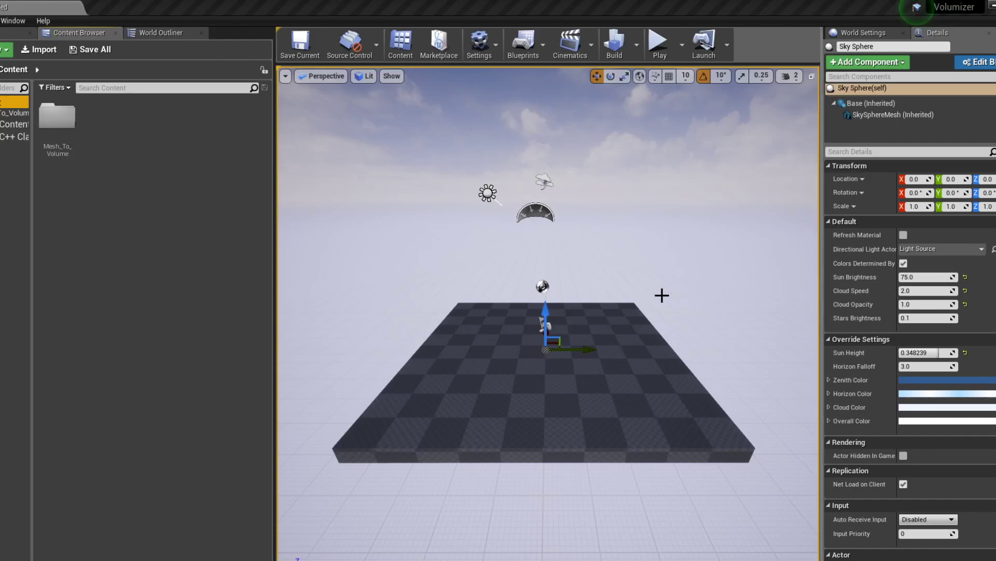
pyautogui.moveTo(669, 295)
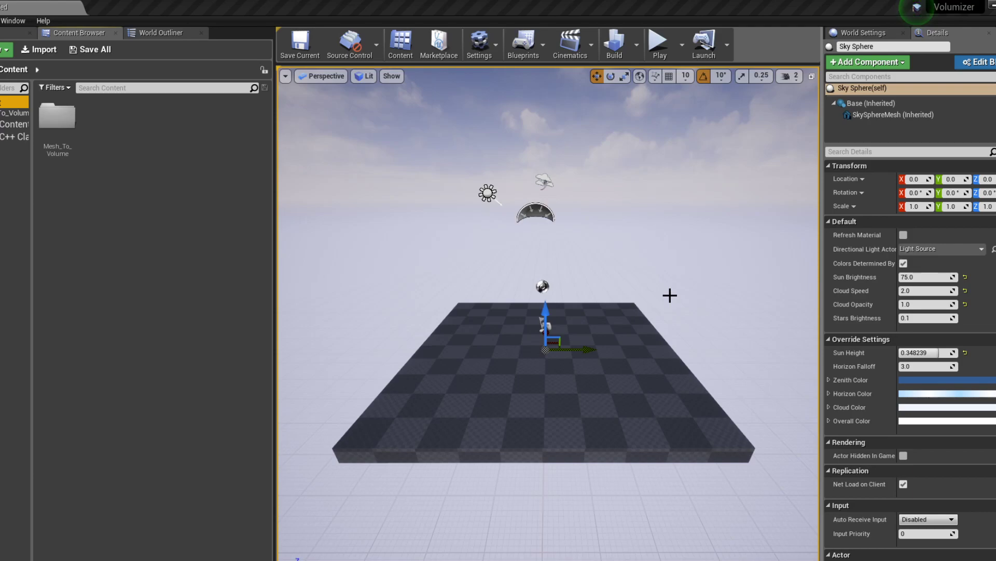
pyautogui.moveTo(495, 285)
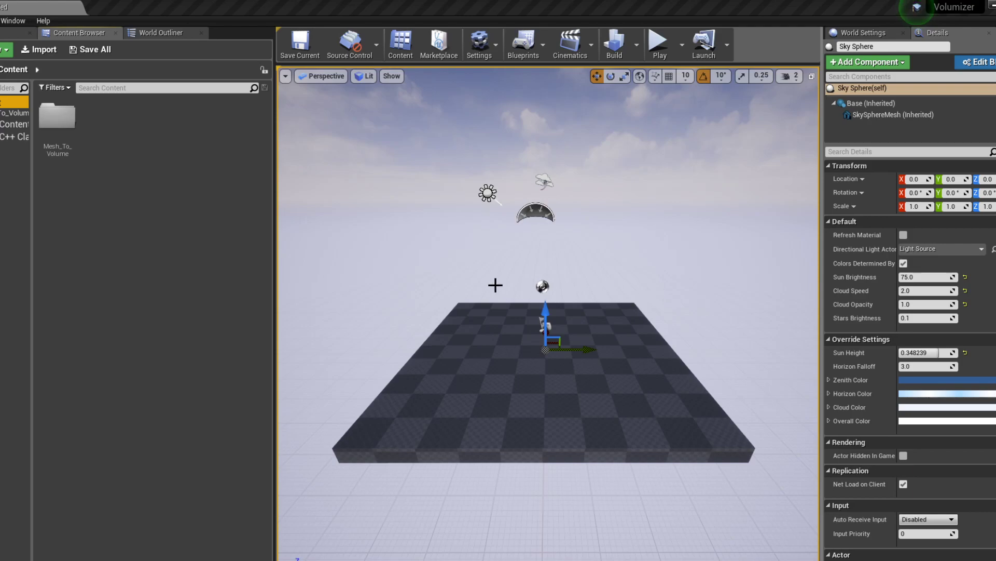
pyautogui.moveTo(553, 311)
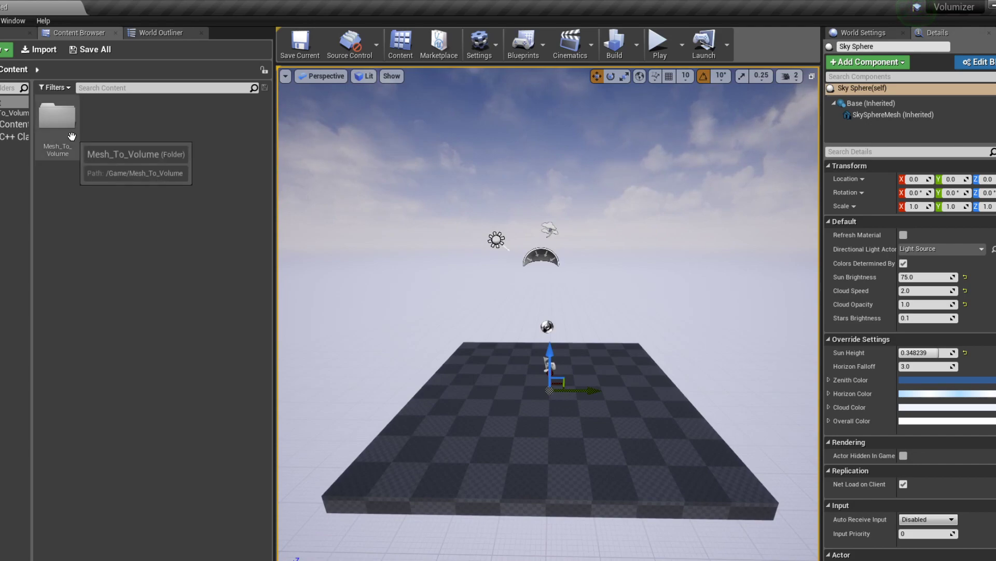
# - Open Mesh2Volume_Map from Mesh_To_Volume/5_Maps and orbit the view around the capture box
pyautogui.doubleClick(56, 117)
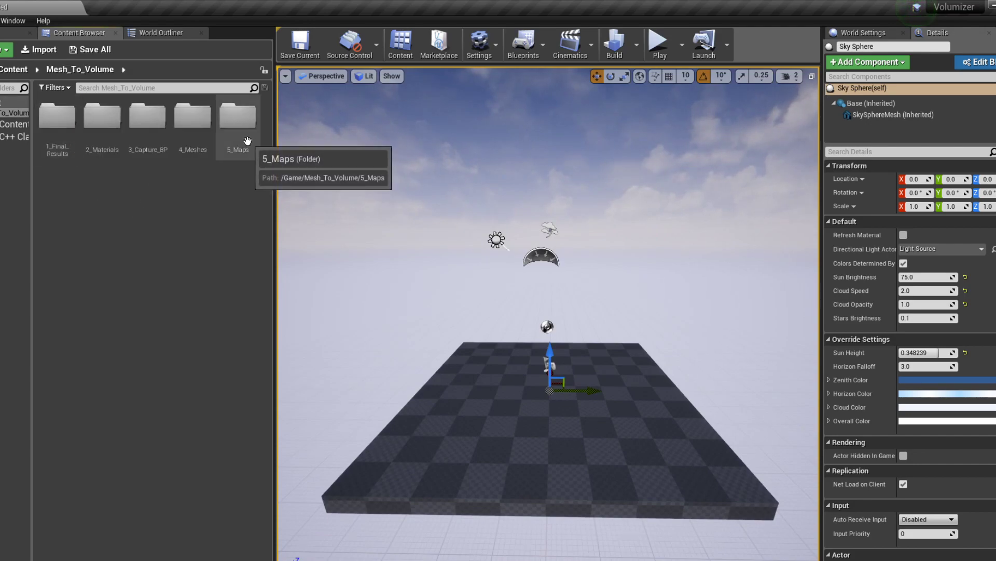
pyautogui.doubleClick(237, 116)
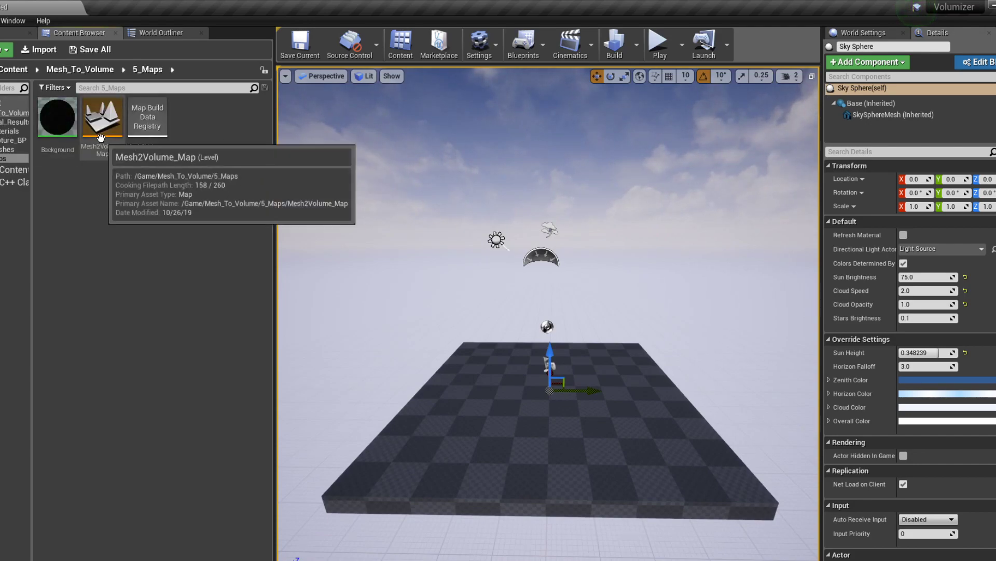
pyautogui.doubleClick(102, 117)
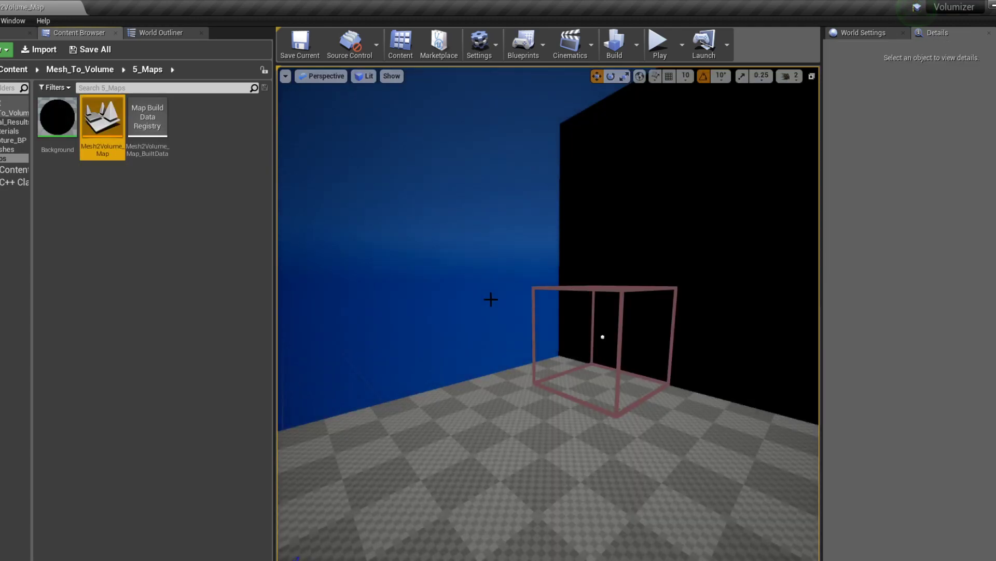
pyautogui.moveTo(572, 318); pyautogui.dragTo(623, 349)
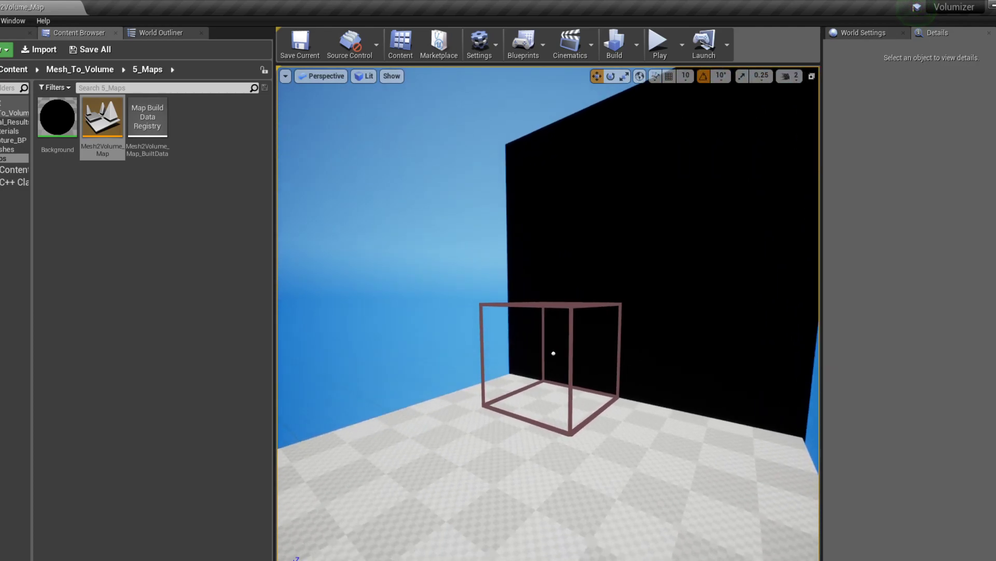
pyautogui.click(659, 44)
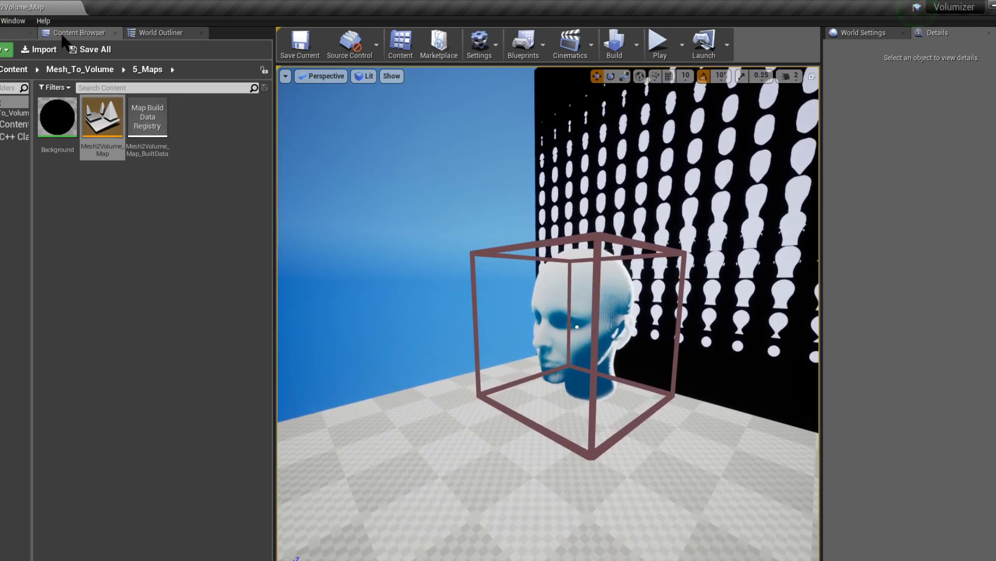
# - Select Mesh to Scan in the World Outliner and assign SM_Mech_Test as its static mesh
pyautogui.click(161, 32)
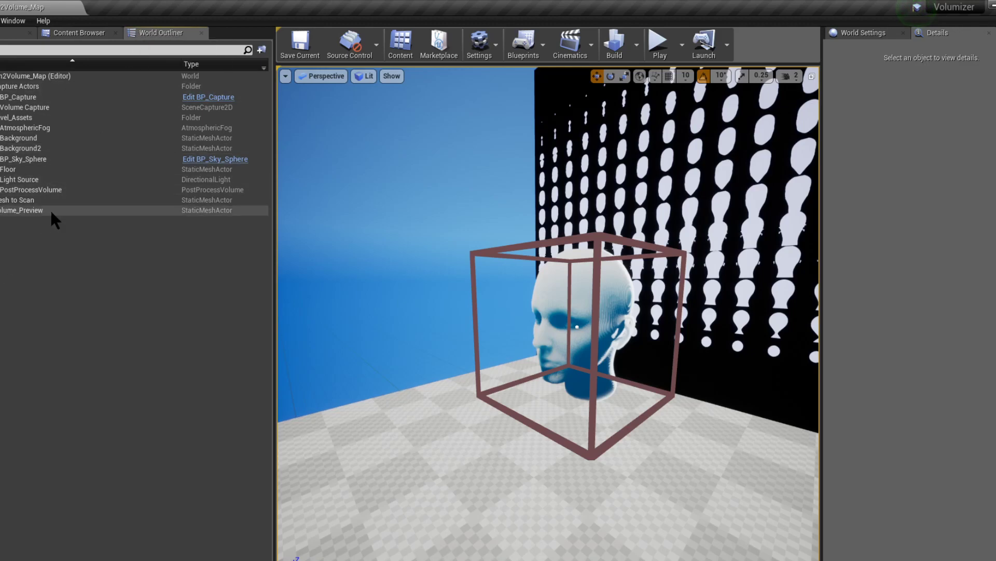
pyautogui.click(20, 199)
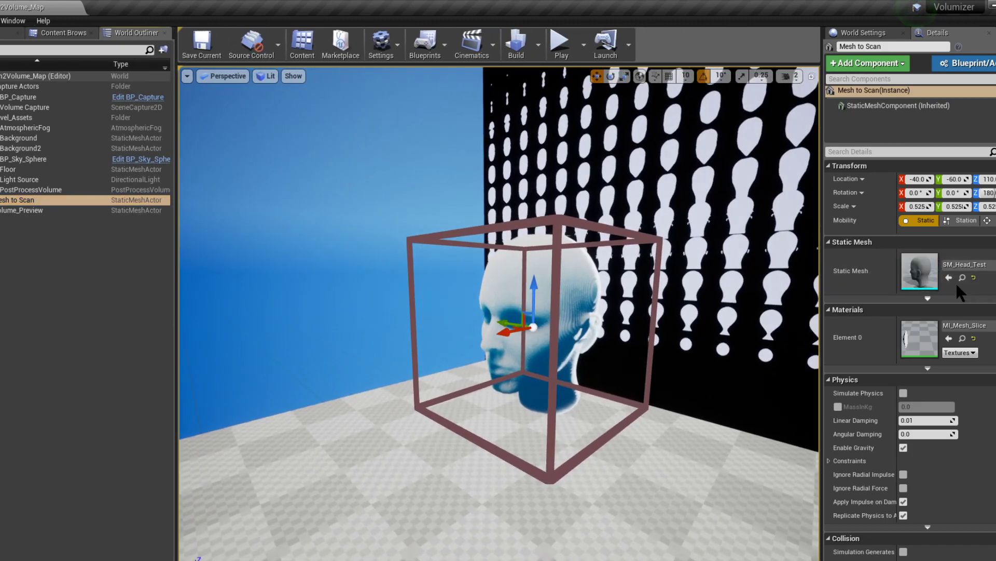
pyautogui.moveTo(961, 277)
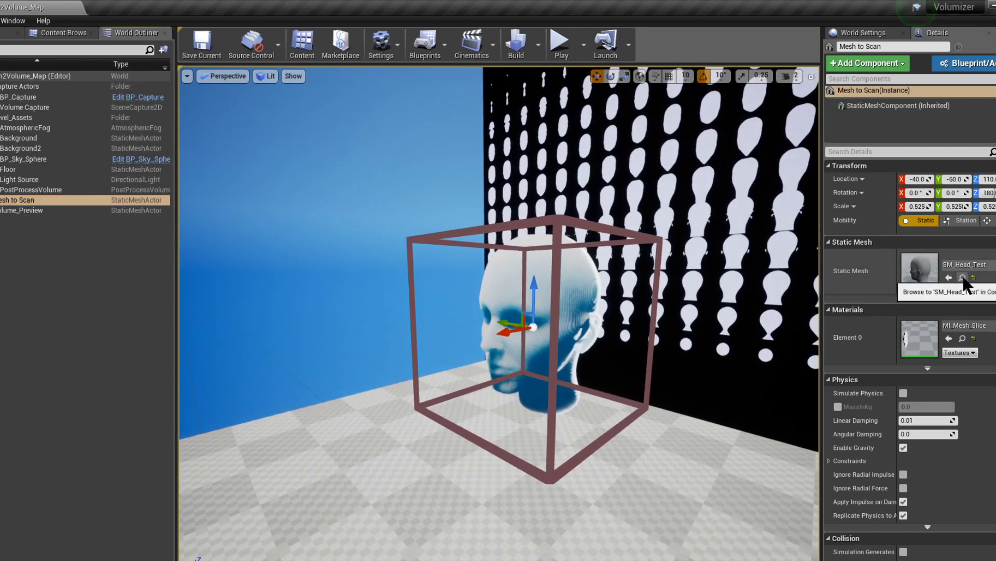
pyautogui.click(962, 276)
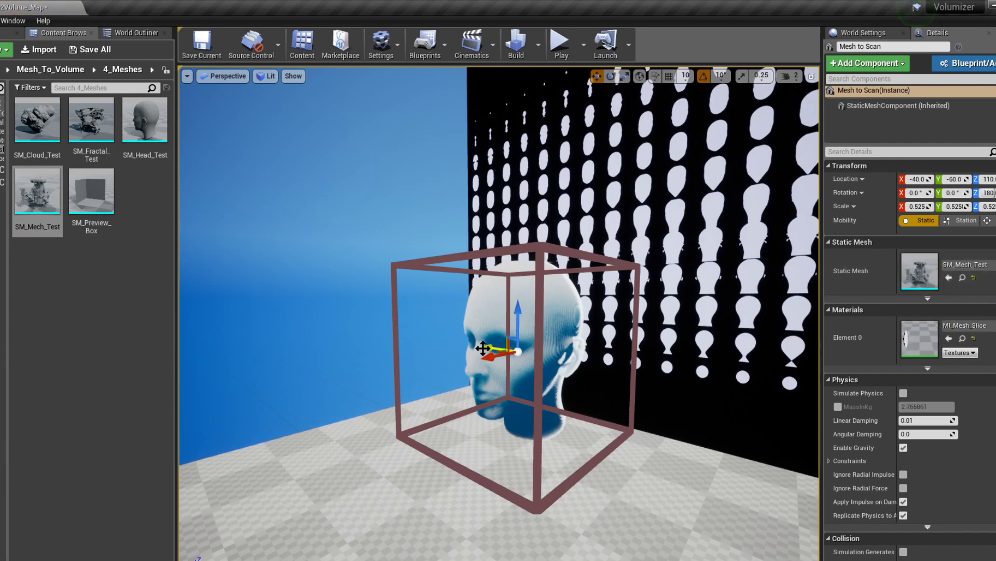
# - Drag Mesh to Scan sideways, changing its Y location from -60 to about -137
pyautogui.moveTo(502, 346); pyautogui.dragTo(661, 366)
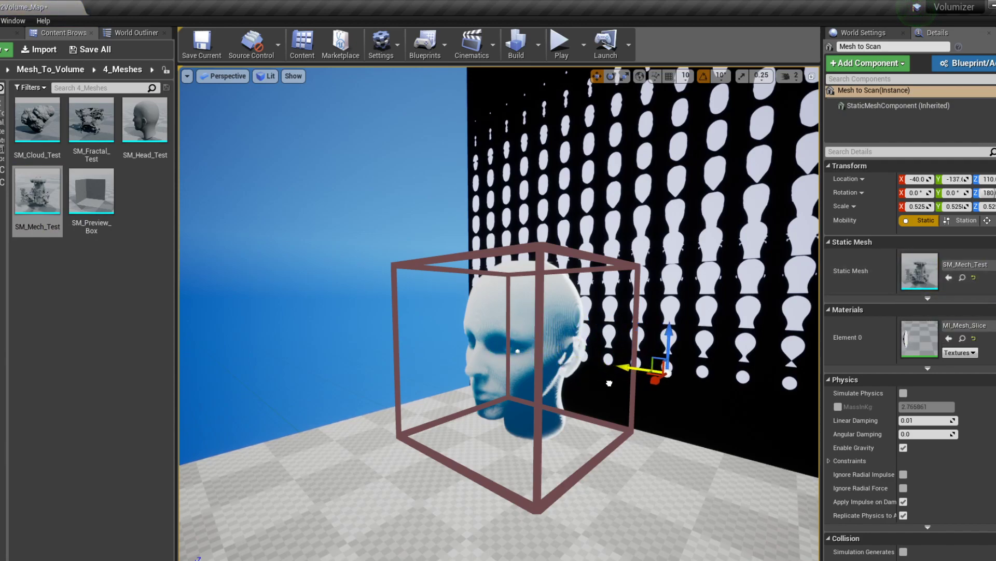
pyautogui.moveTo(90, 119)
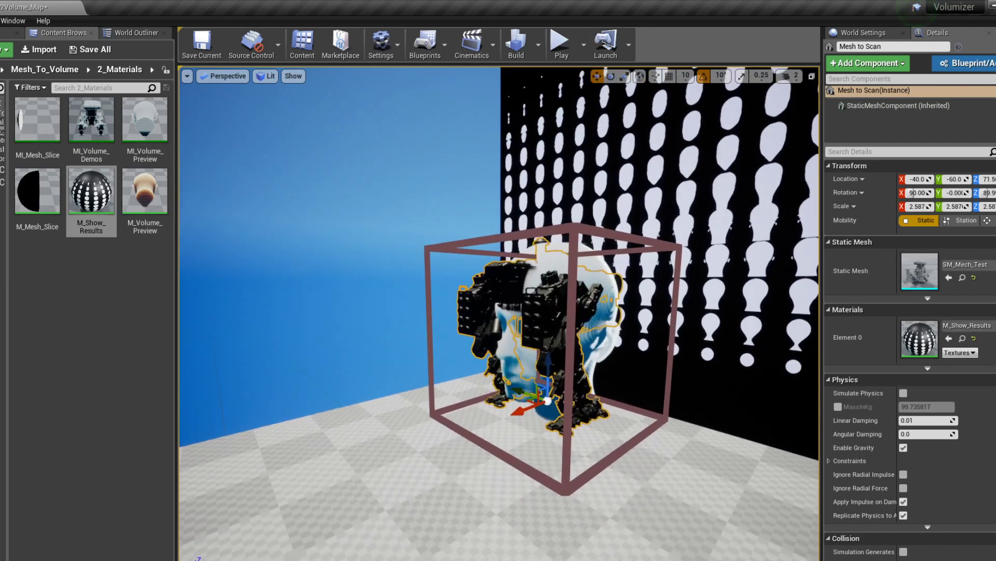
pyautogui.moveTo(560, 44)
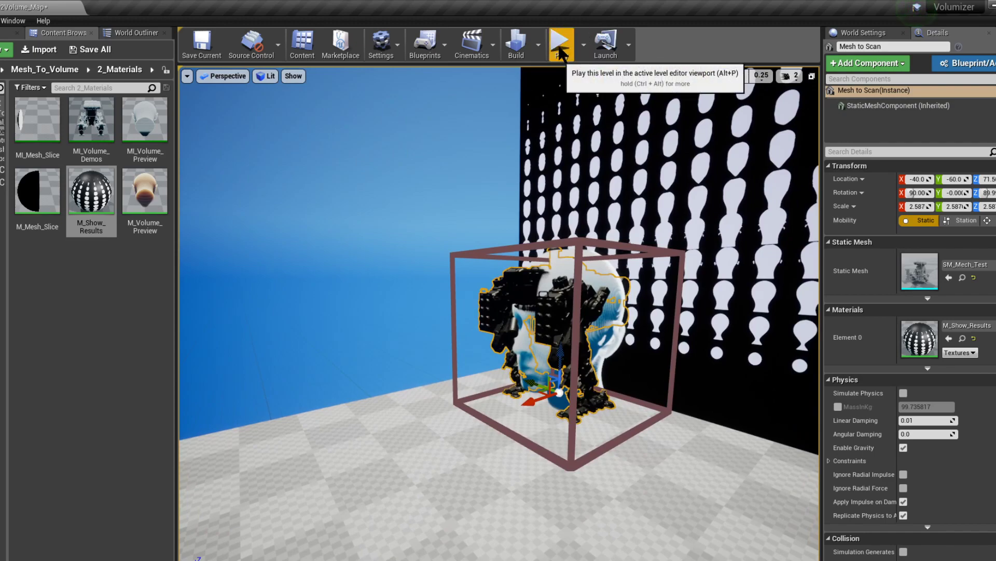
# - Play the level to capture the upright mech's cross-sections onto the backdrop slices
pyautogui.click(560, 43)
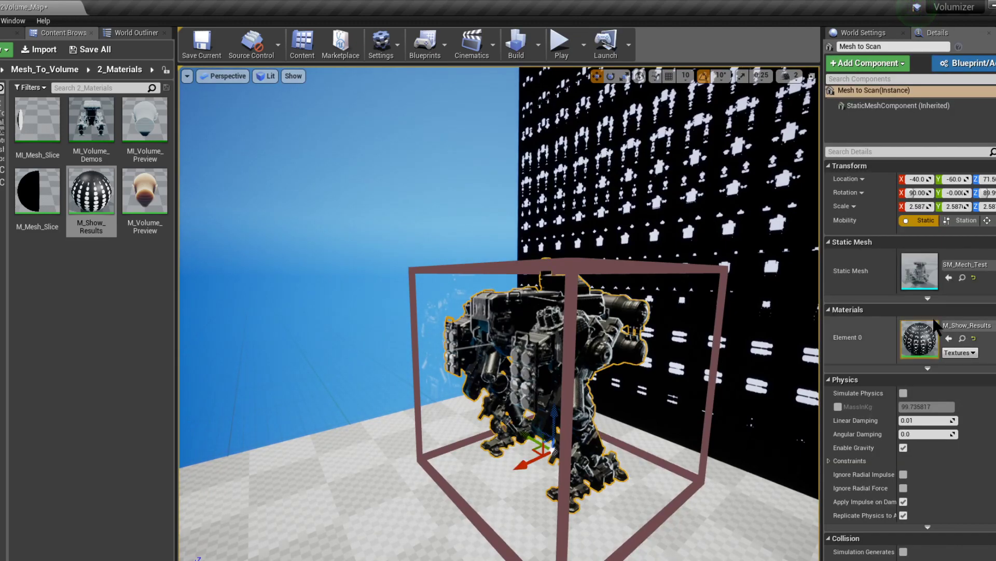
# - Apply M_Mesh_Slice to the mech's Element 0 and rerun the capture
pyautogui.click(91, 190)
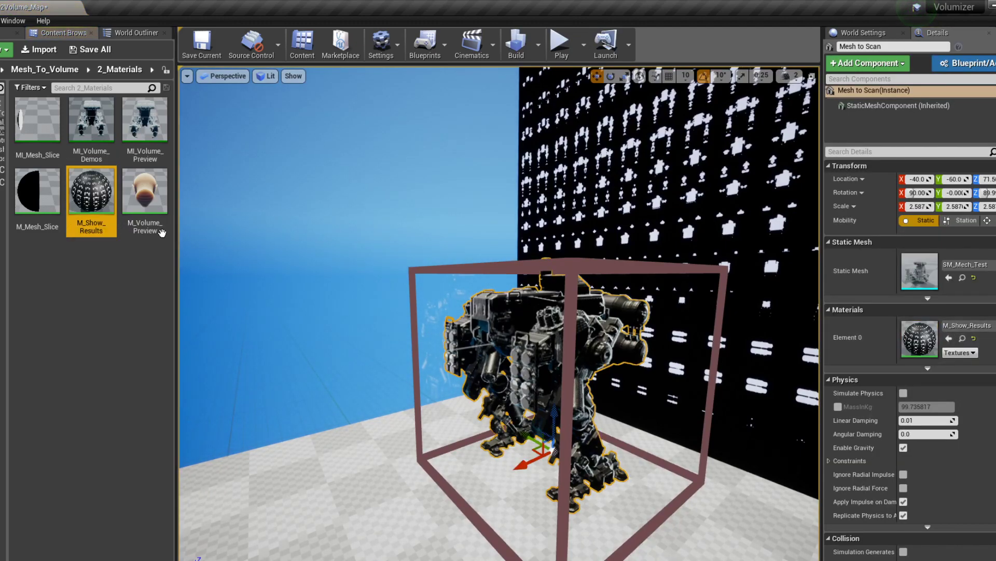
pyautogui.moveTo(36, 191)
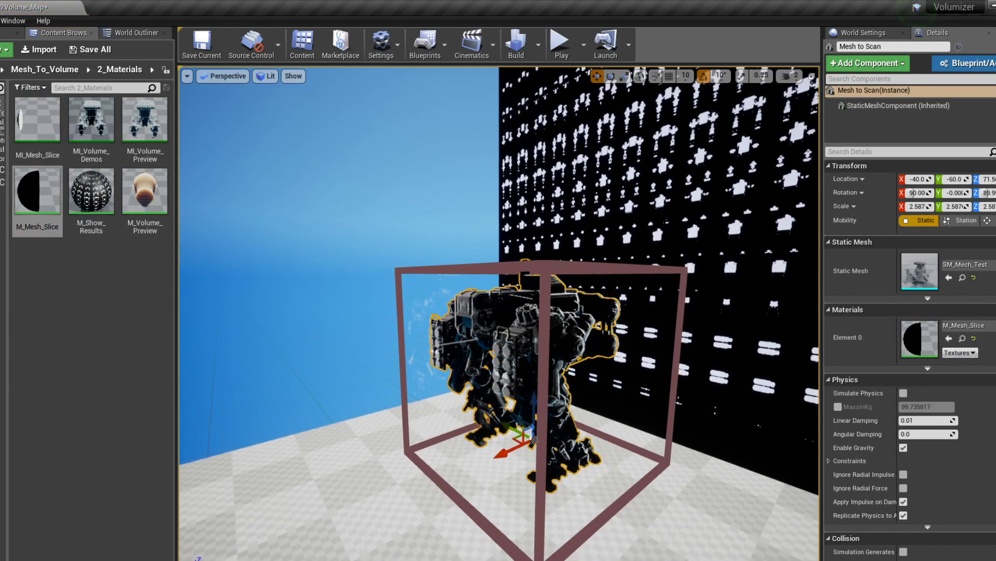
pyautogui.click(559, 44)
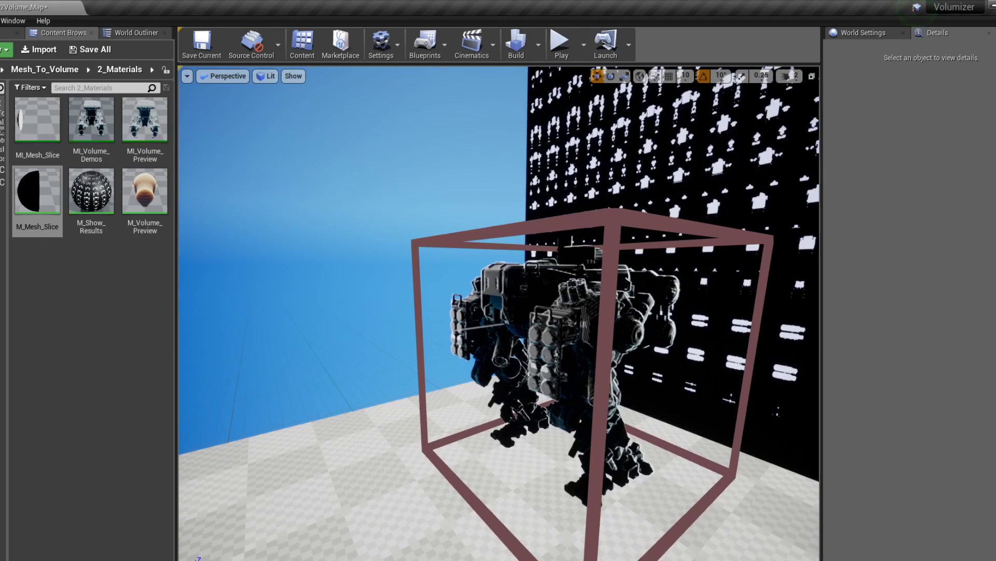
# - Scale Mesh to Scan down to about 2.16, then play and stop to preview its volume
pyautogui.click(553, 349)
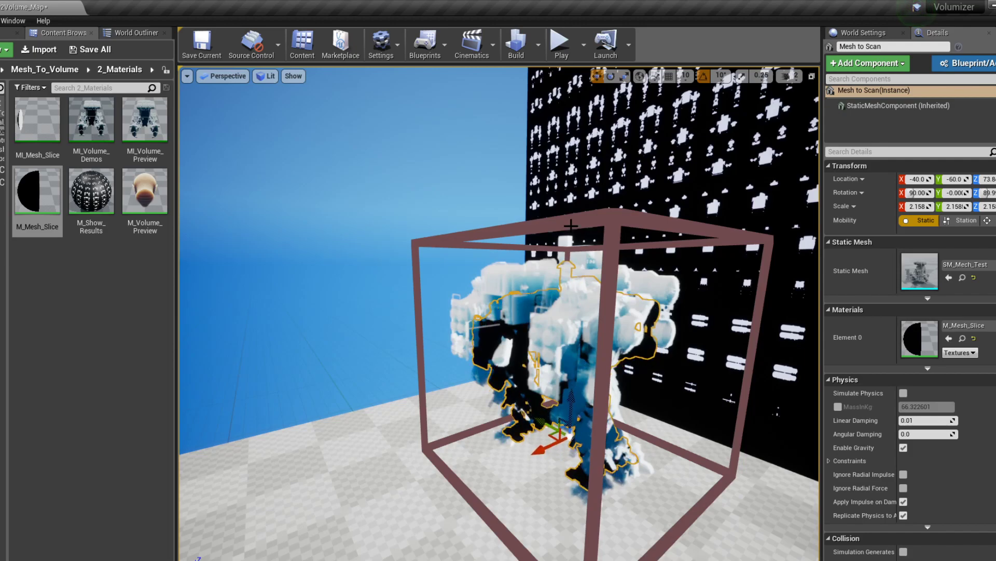
pyautogui.click(560, 44)
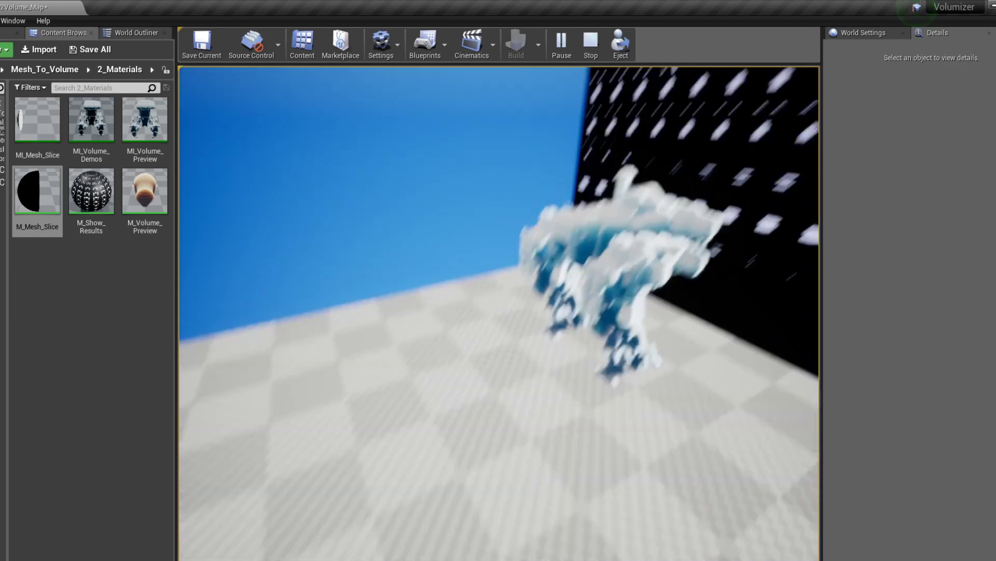
pyautogui.click(589, 45)
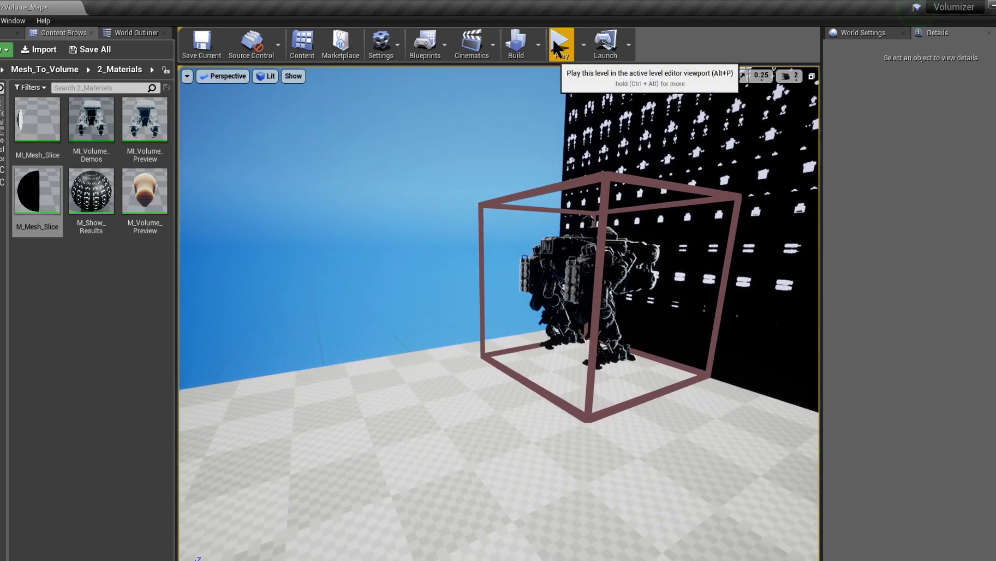
# - Play the level twice to check the mech volume on the slice wall and preview box
pyautogui.click(560, 45)
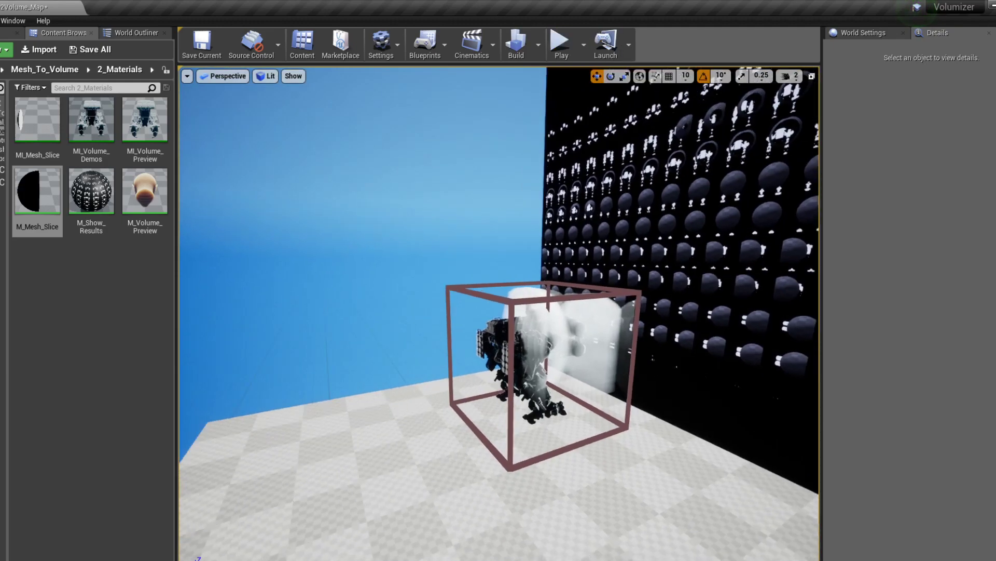
pyautogui.click(560, 45)
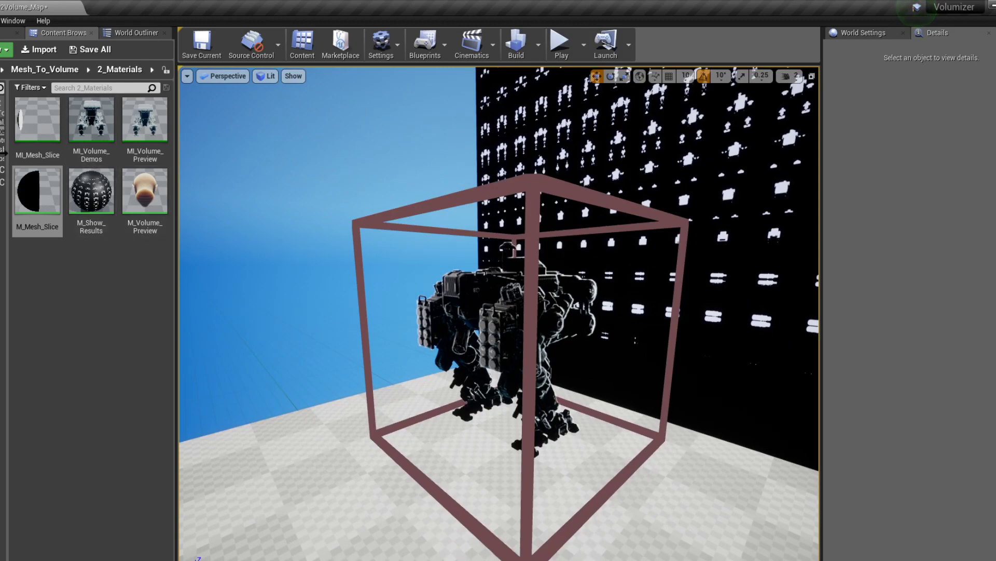
pyautogui.moveTo(8, 275)
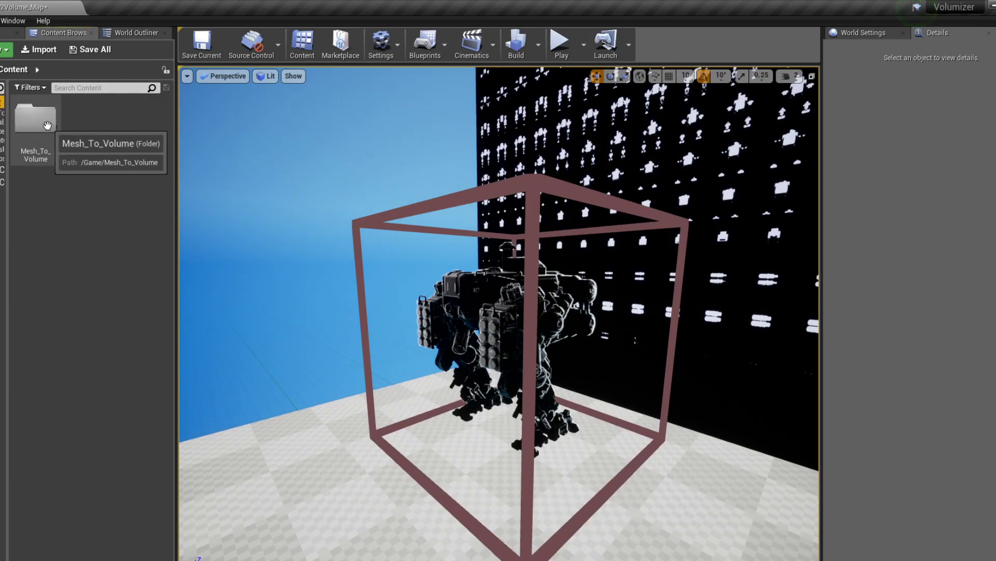
# - Open RT_Final from Mesh_To_Volume/1_Final_Results to inspect its 4096×4096 red slice grid
pyautogui.doubleClick(35, 121)
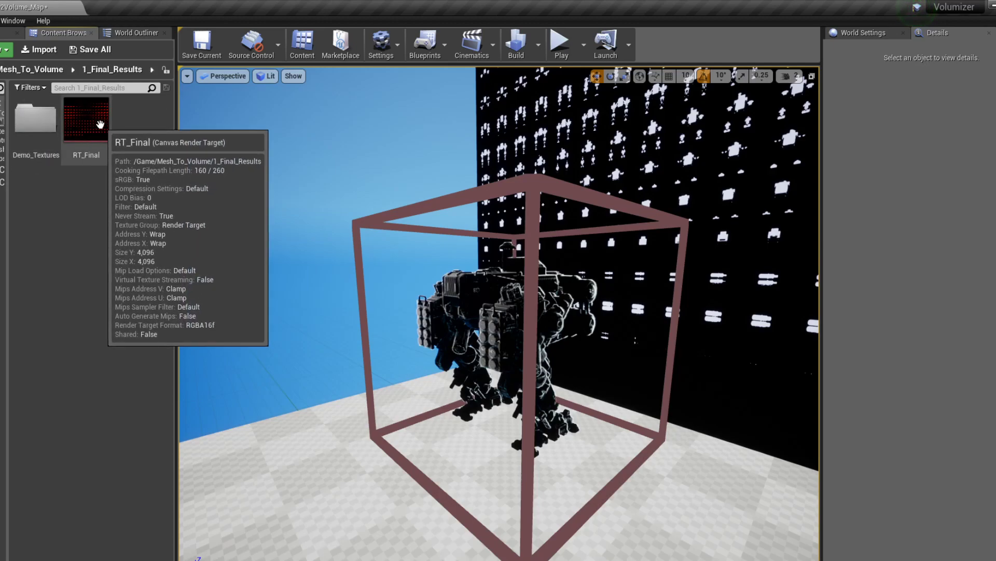
pyautogui.doubleClick(85, 117)
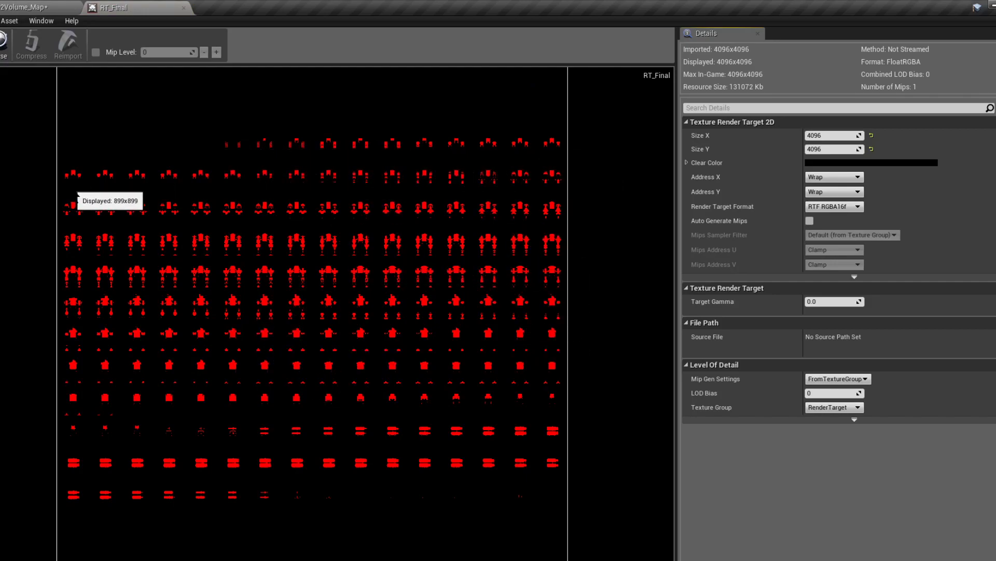
pyautogui.moveTo(334, 185)
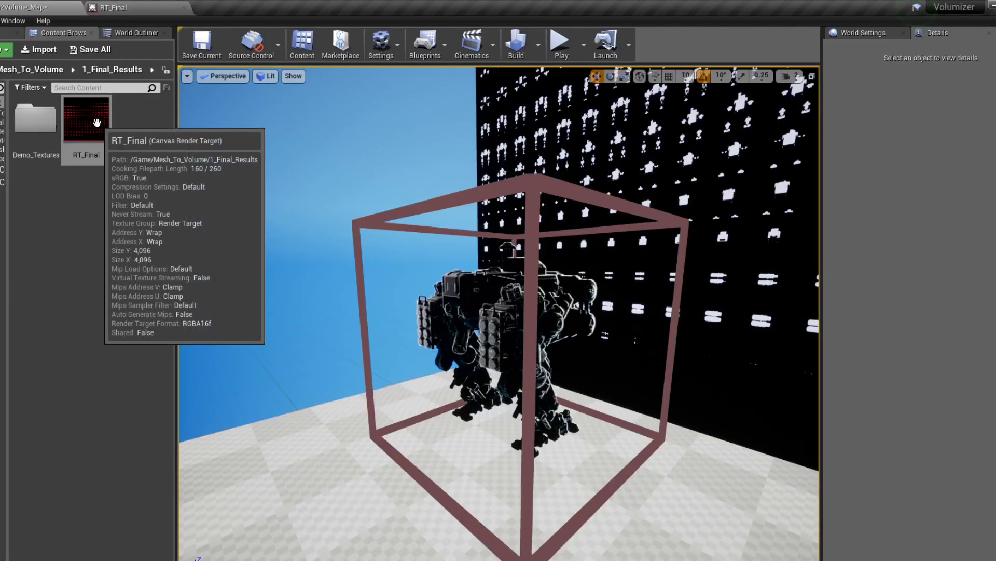
# - Create the static texture RT_Final_Tex from RT_Final and export it as HDR
pyautogui.rightClick(85, 118)
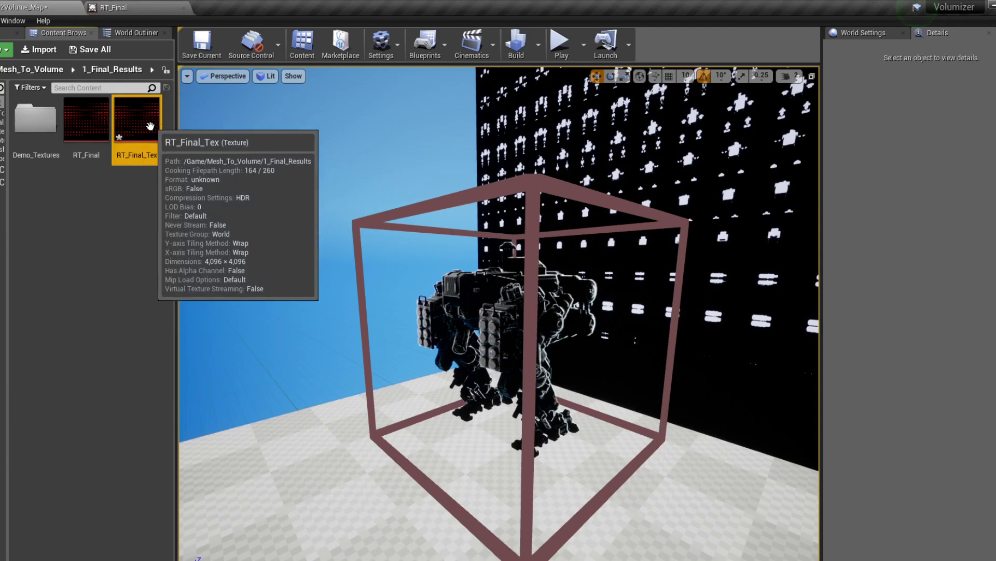
pyautogui.rightClick(134, 119)
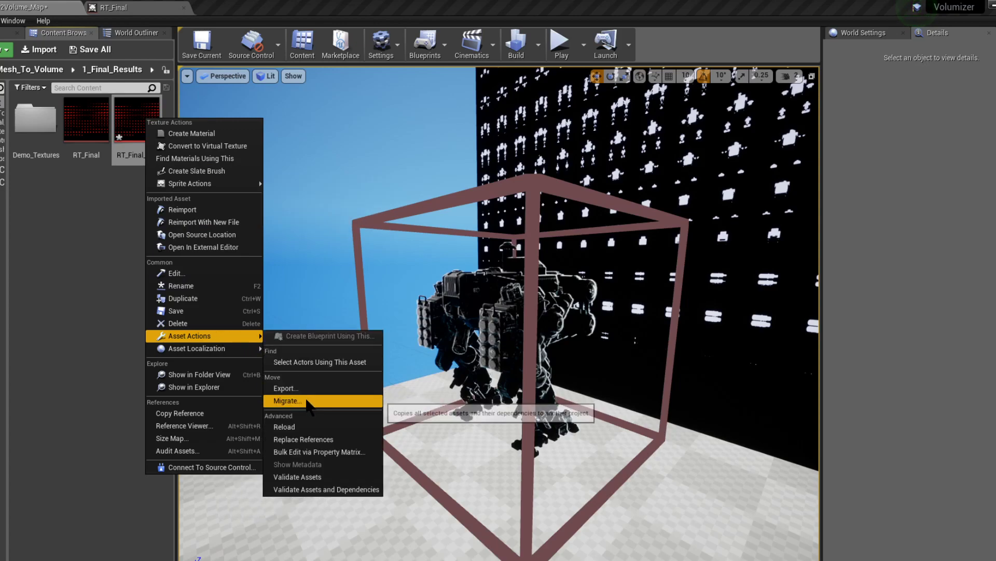
pyautogui.click(286, 400)
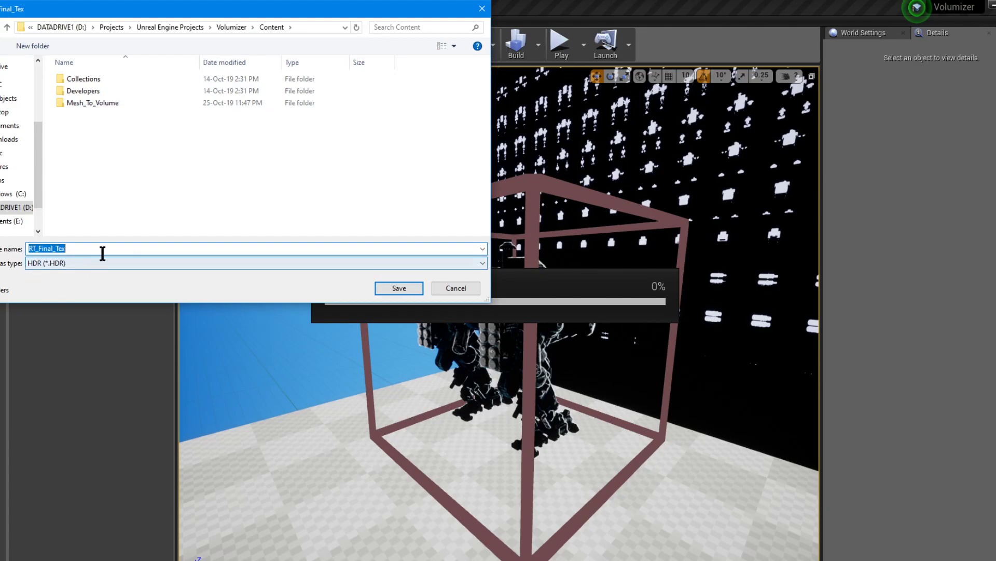
pyautogui.click(398, 288)
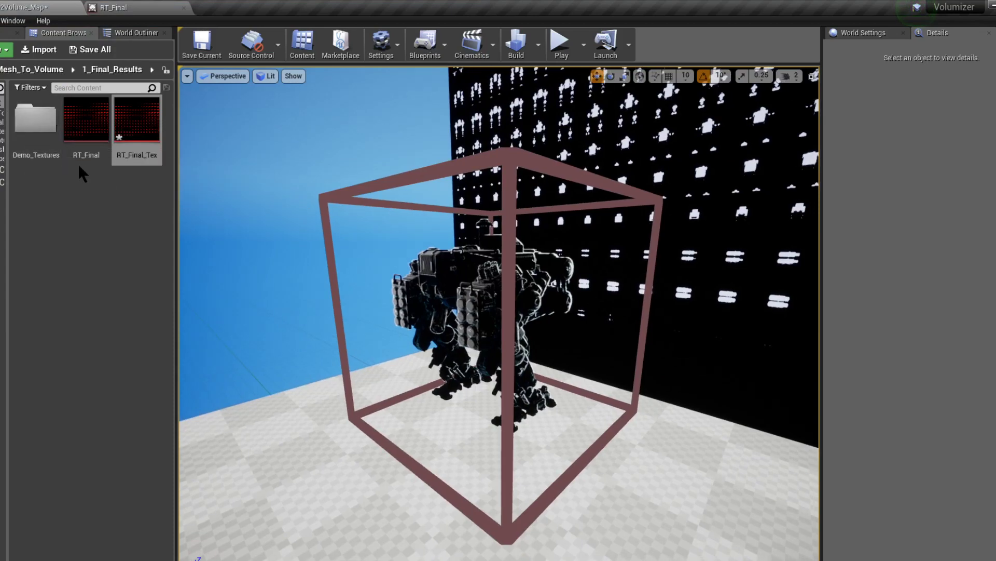
# - Open the Demo_Textures folder listing the cloud, fractal, head and mech volume textures
pyautogui.doubleClick(36, 116)
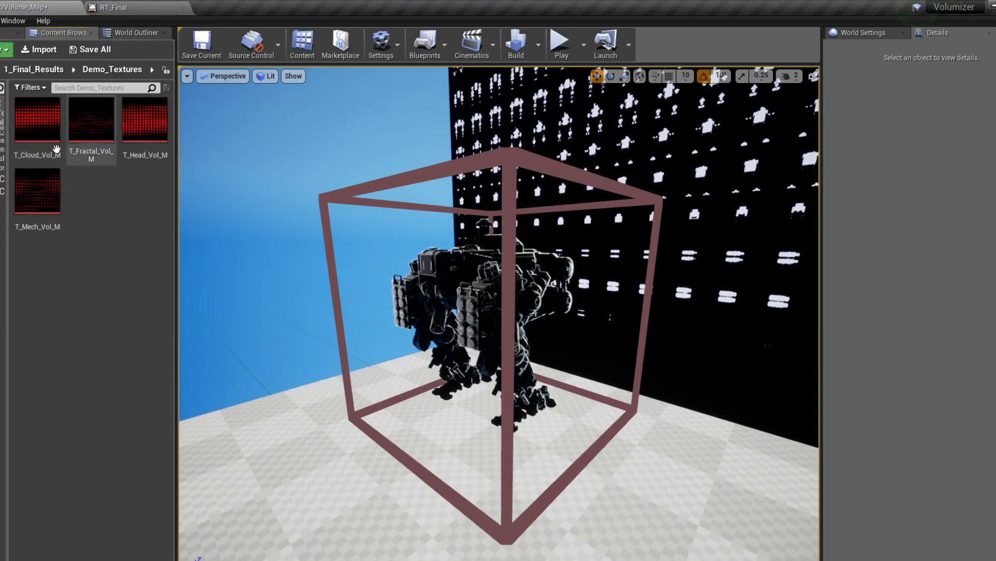
pyautogui.moveTo(91, 118)
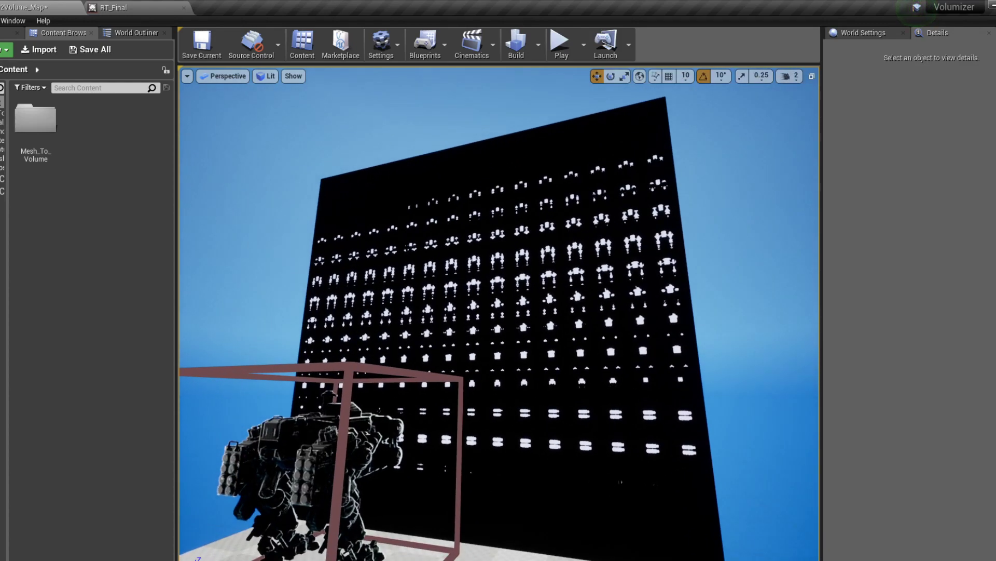
# - Navigate back into Mesh_To_Volume to reach RT_Final_Tex for deletion
pyautogui.click(116, 6)
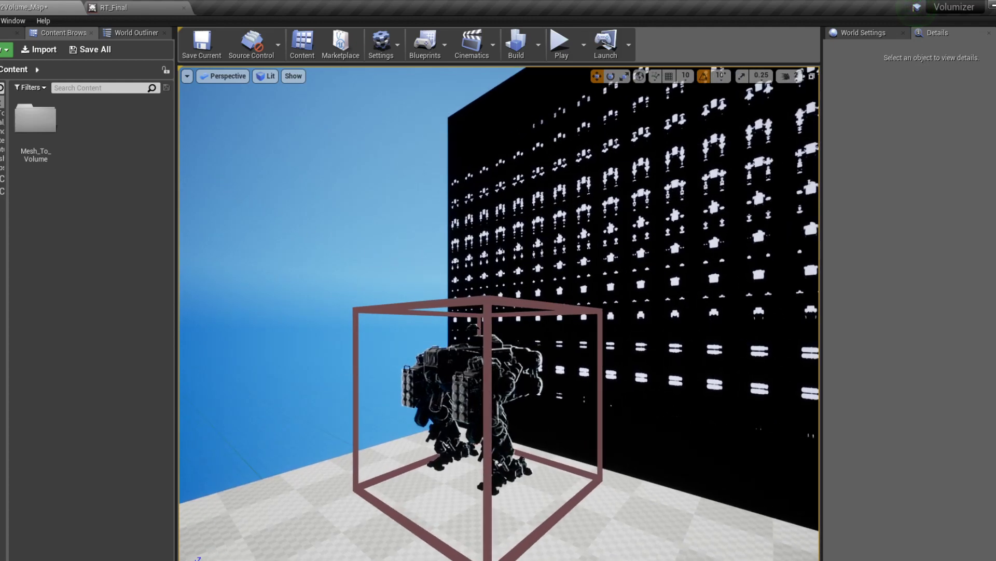
pyautogui.moveTo(114, 7)
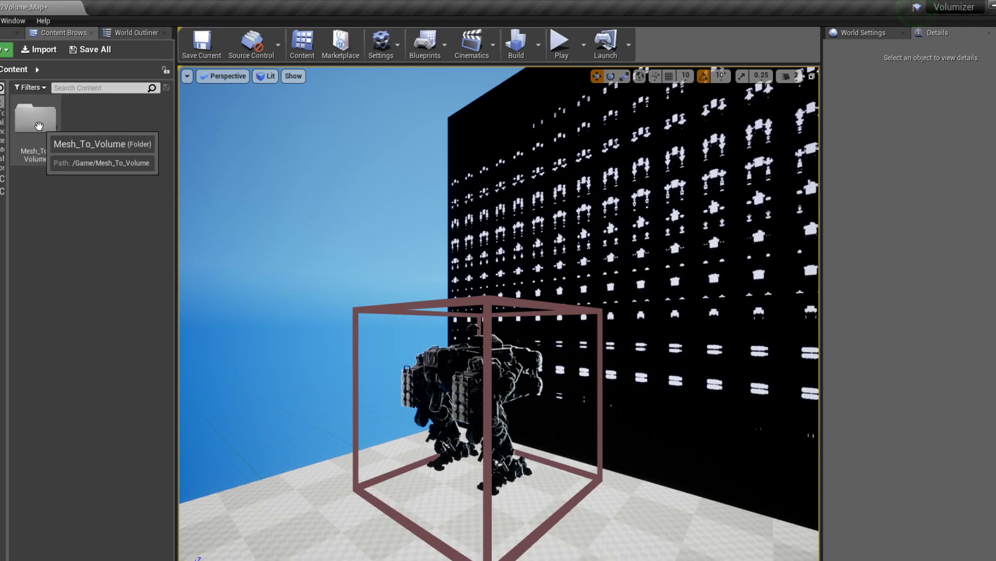
pyautogui.doubleClick(36, 121)
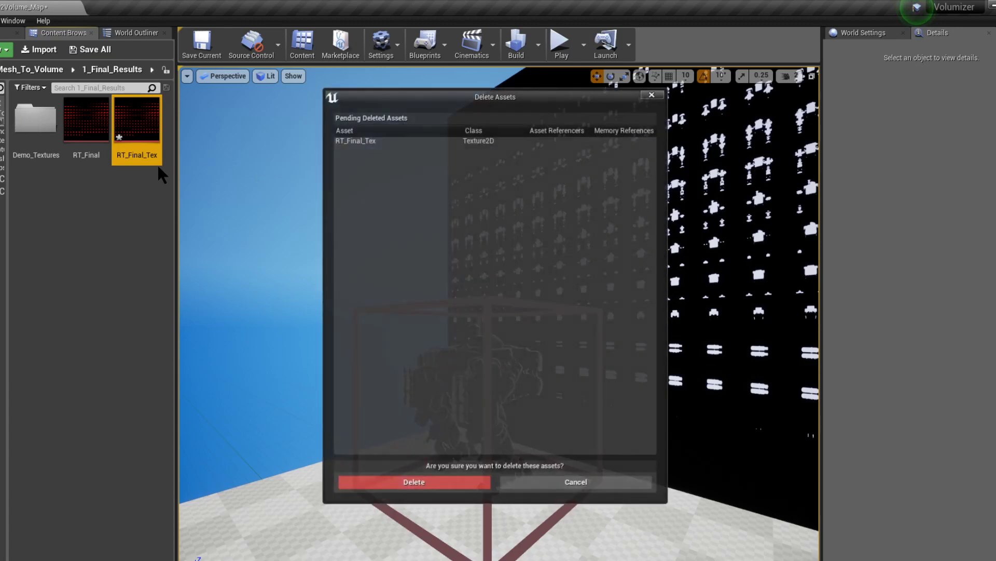
# - Delete RT_Final_Tex and set RT_Final's Size X to 2048, accepting the memory warning
pyautogui.click(412, 481)
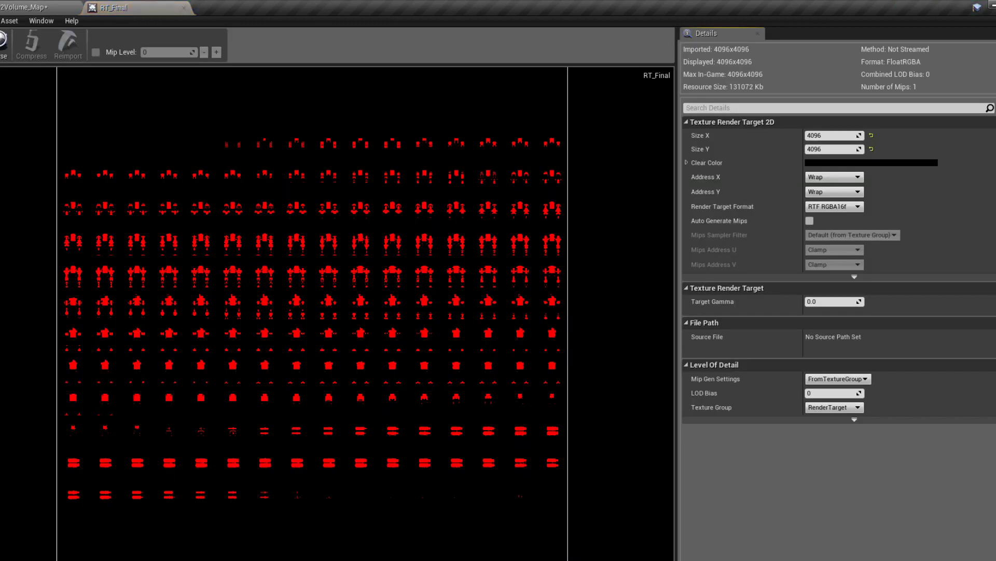
pyautogui.click(830, 135)
pyautogui.write('2048')
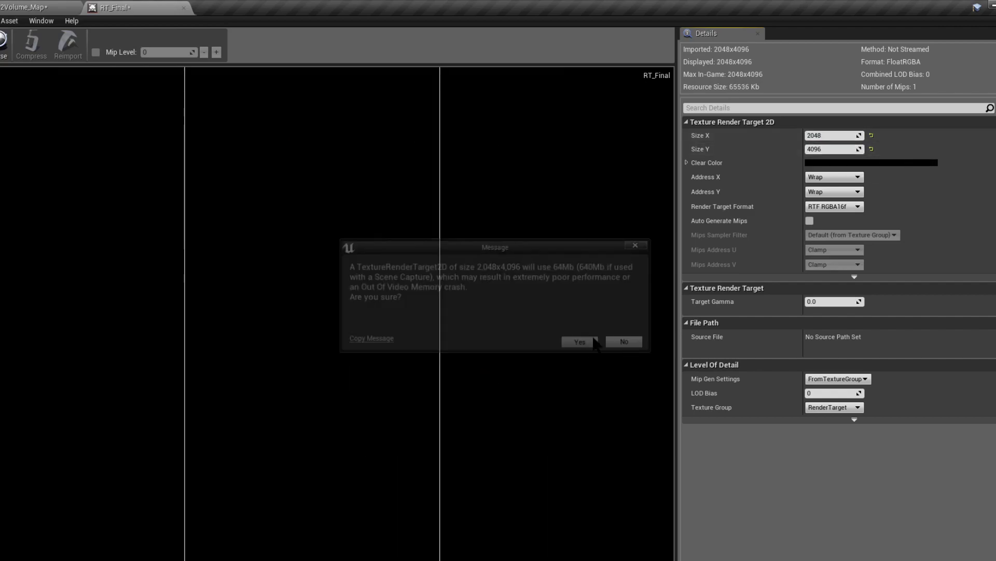
pyautogui.click(578, 342)
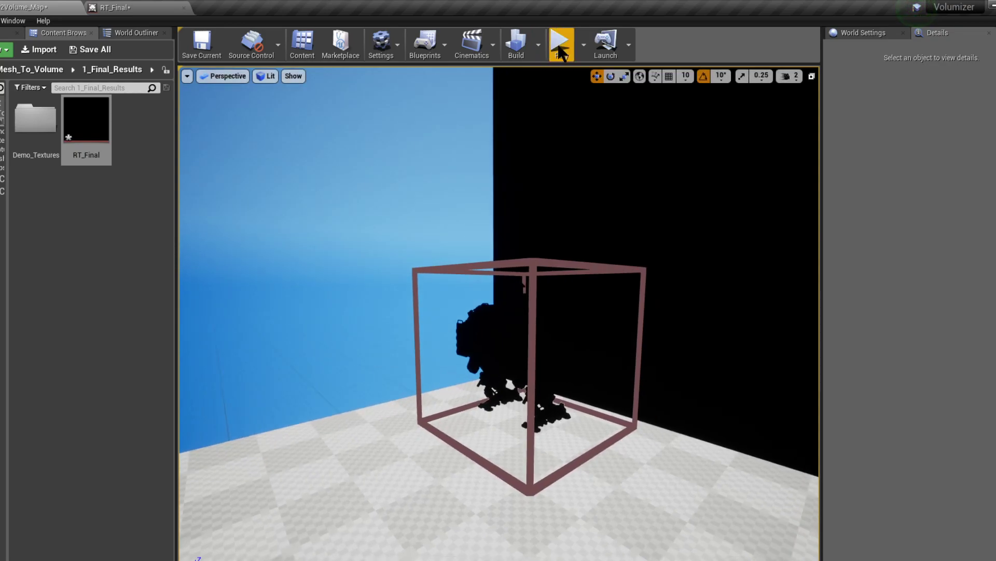
# - Play the level to re-capture the mech slices on the resized RT_Final canvas
pyautogui.click(560, 42)
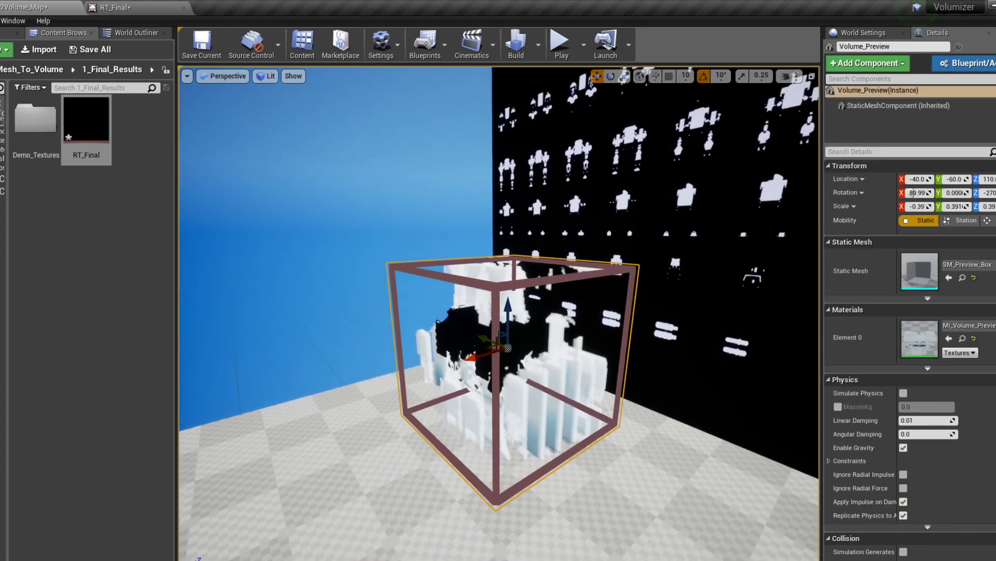
pyautogui.moveTo(920, 337)
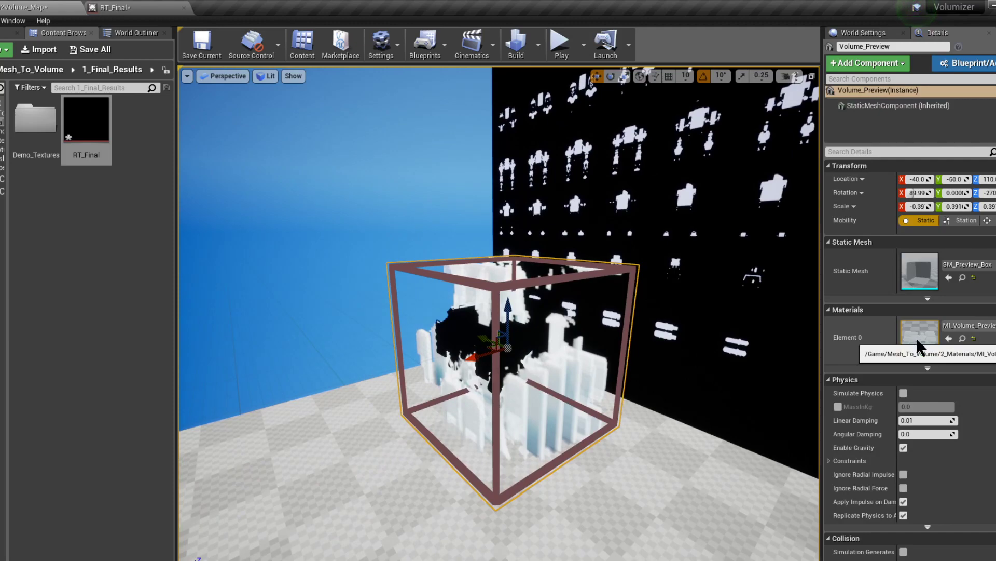
# - Open the Volume_Preview box's material instance
pyautogui.doubleClick(918, 336)
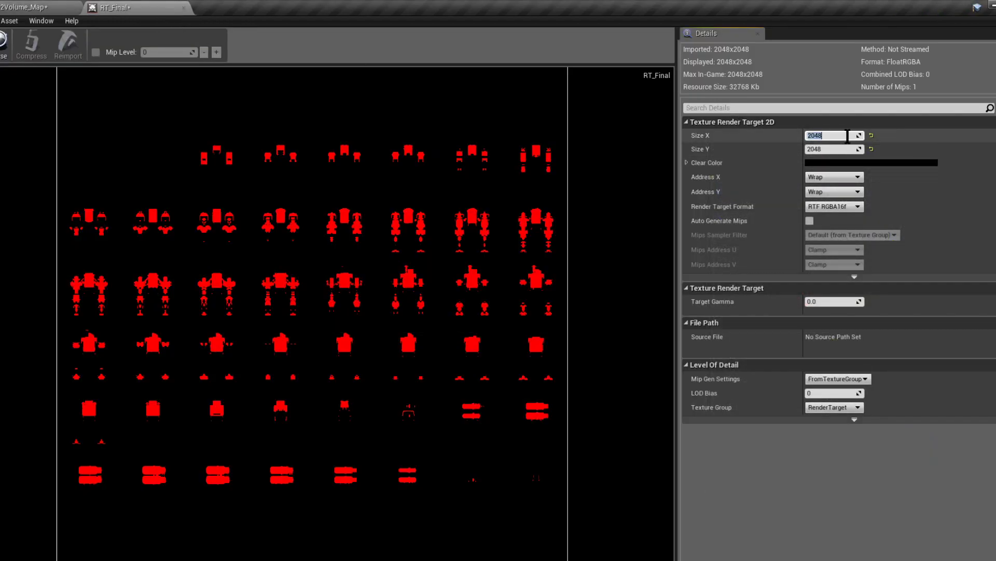
# - Enter 4096 as the RT_Final render target size, resizing it to 4096×2048
pyautogui.write('4096')
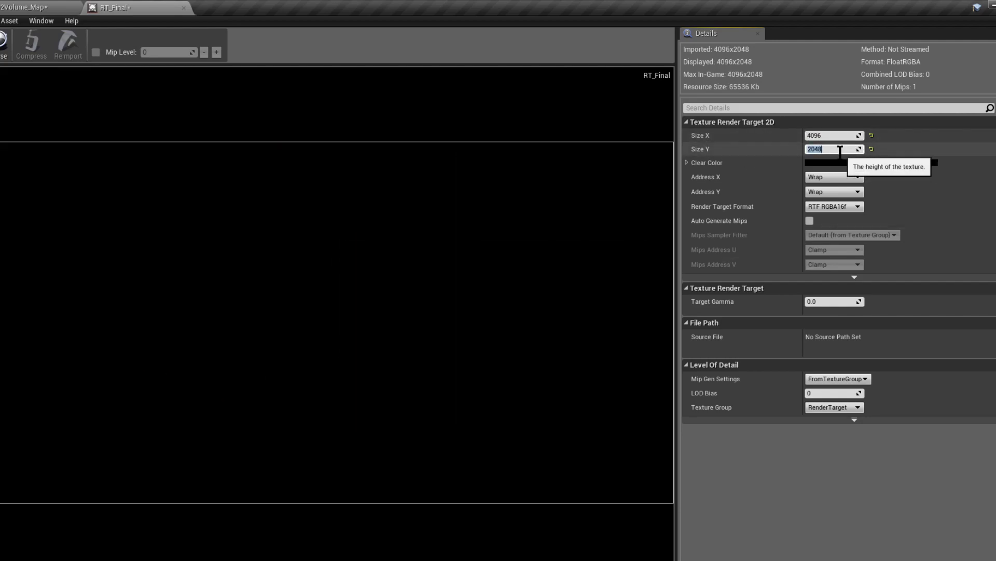
pyautogui.write('4096')
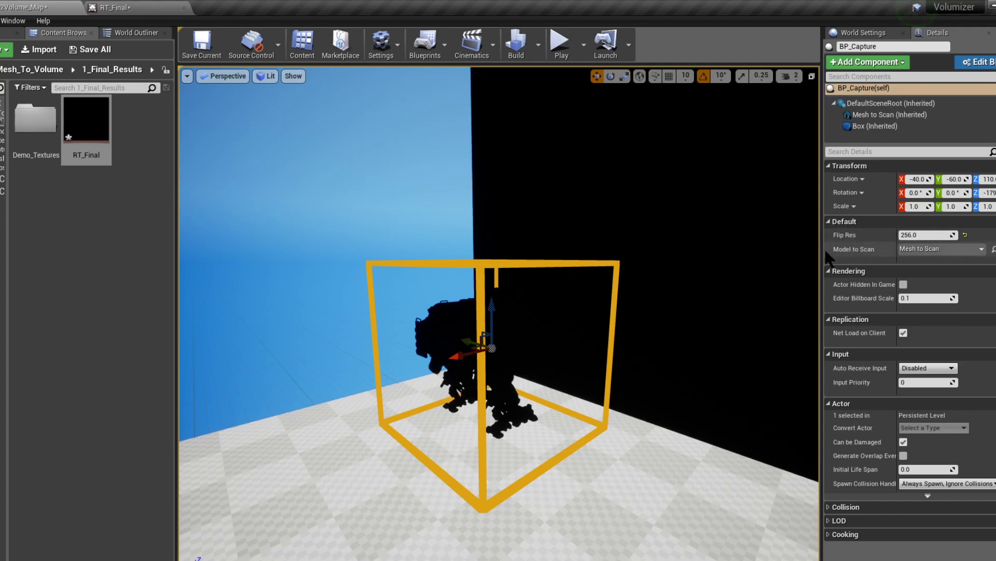
pyautogui.moveTo(845, 241)
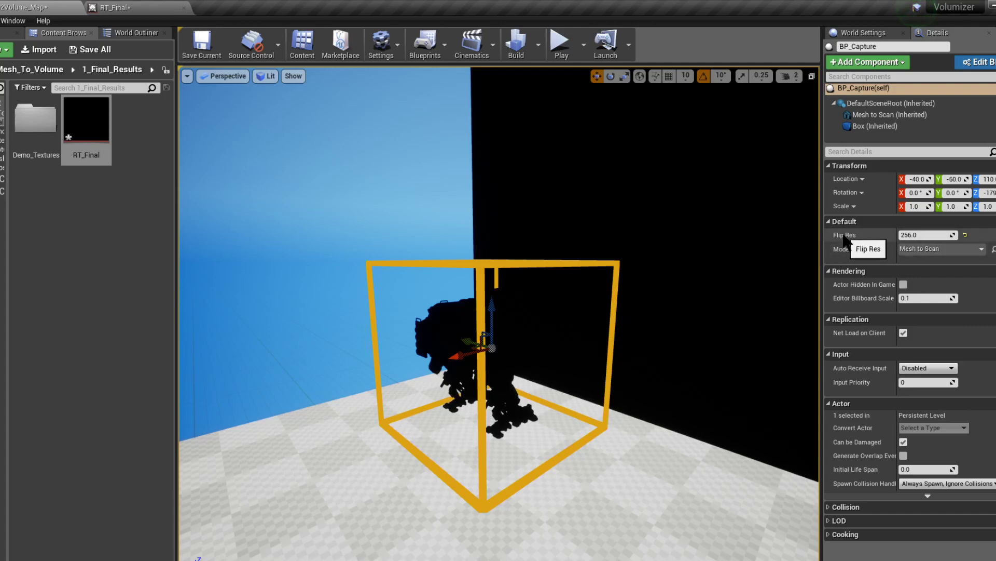
# - Set BP_Capture's Flip Res to 128, then deselect to view the dense slice grid
pyautogui.click(927, 235)
pyautogui.write('128')
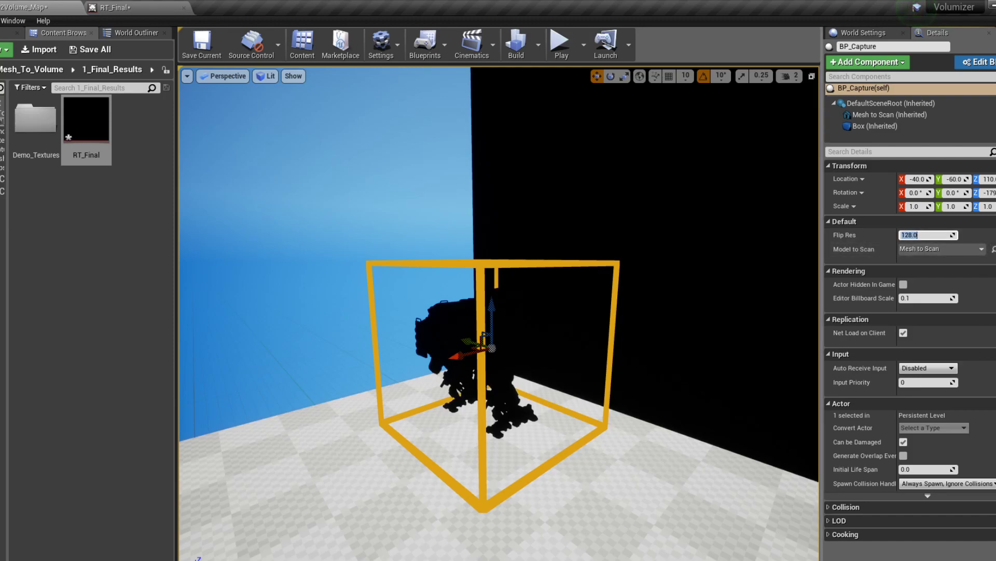
pyautogui.click(889, 116)
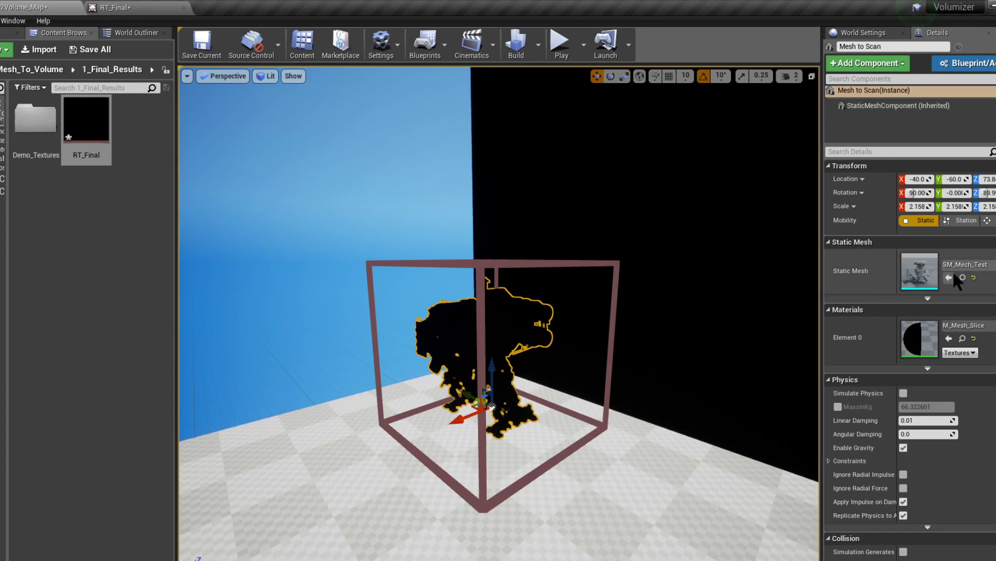
pyautogui.moveTo(962, 276)
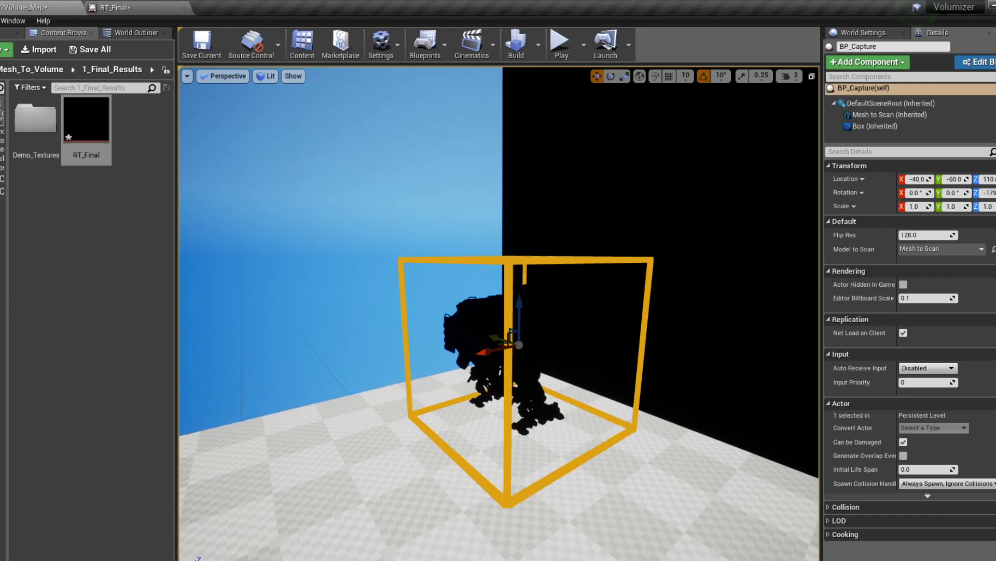
pyautogui.click(560, 44)
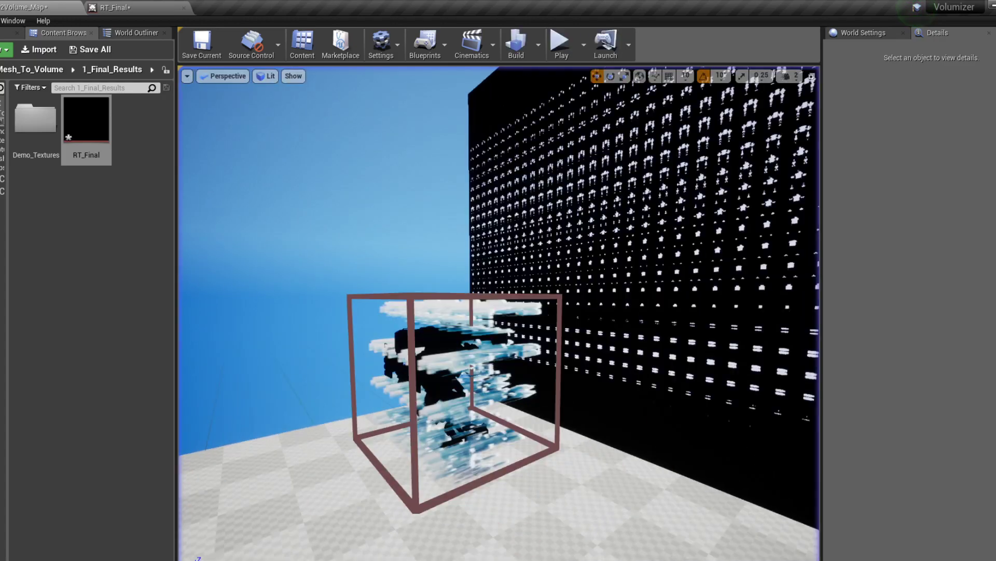
# - Set XYFrames to 32 in MI_Volume_Preview and reopen the material instance
pyautogui.click(458, 356)
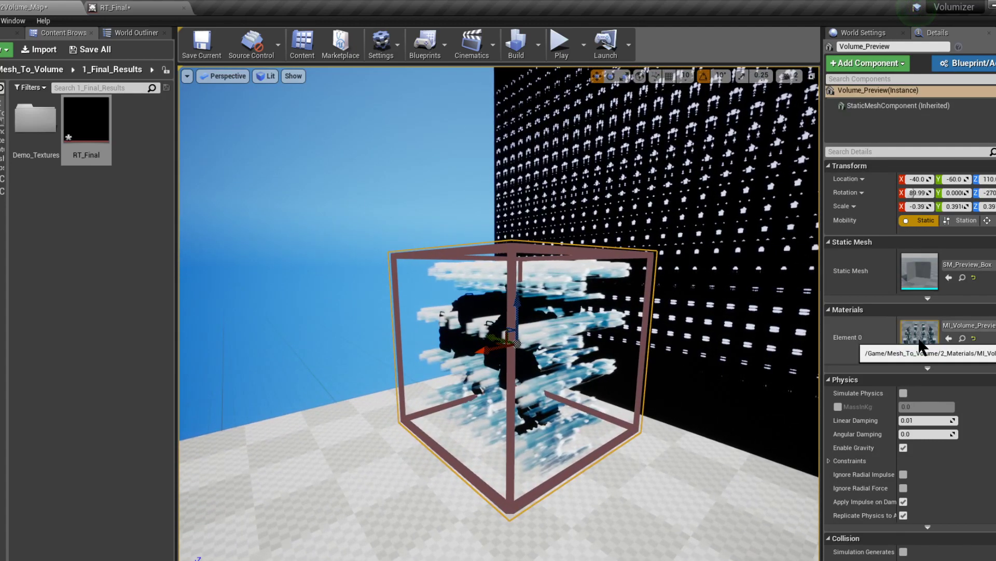
pyautogui.doubleClick(917, 334)
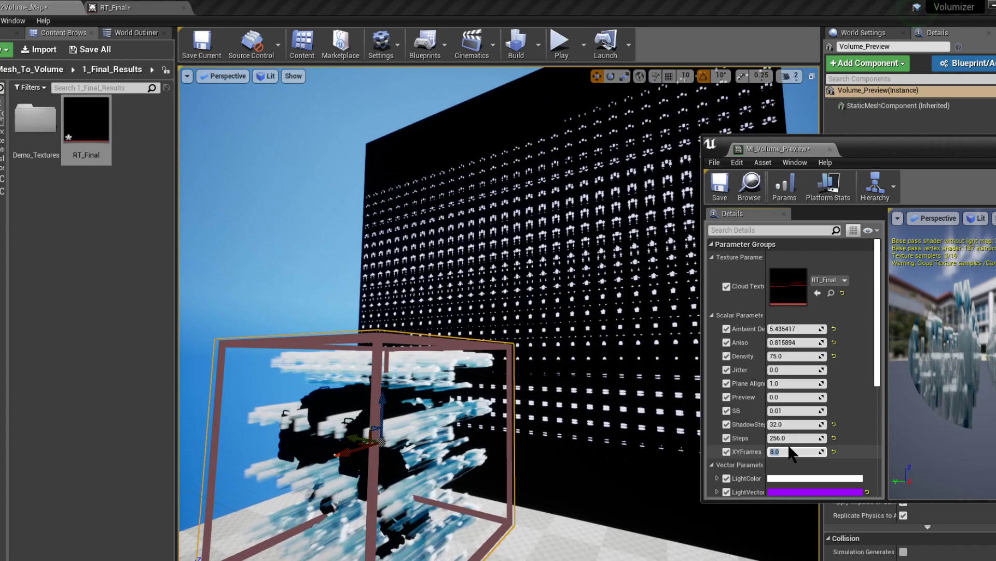
pyautogui.write('32.0')
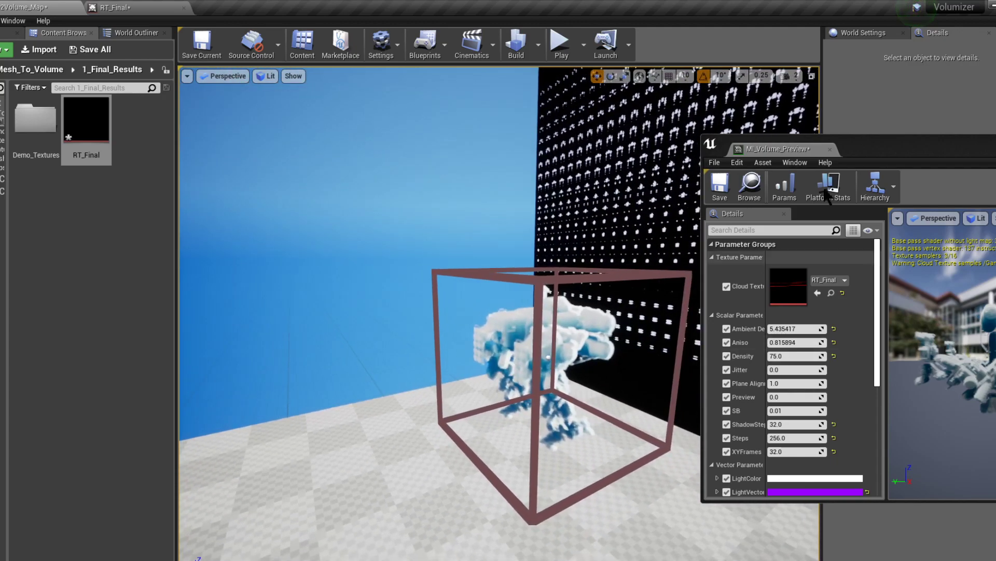
pyautogui.click(829, 149)
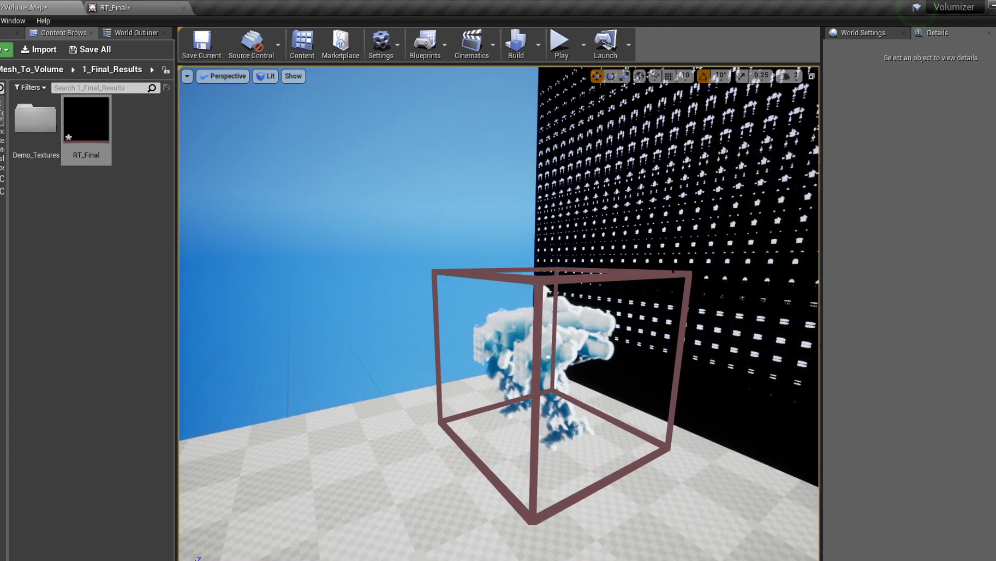
pyautogui.click(540, 350)
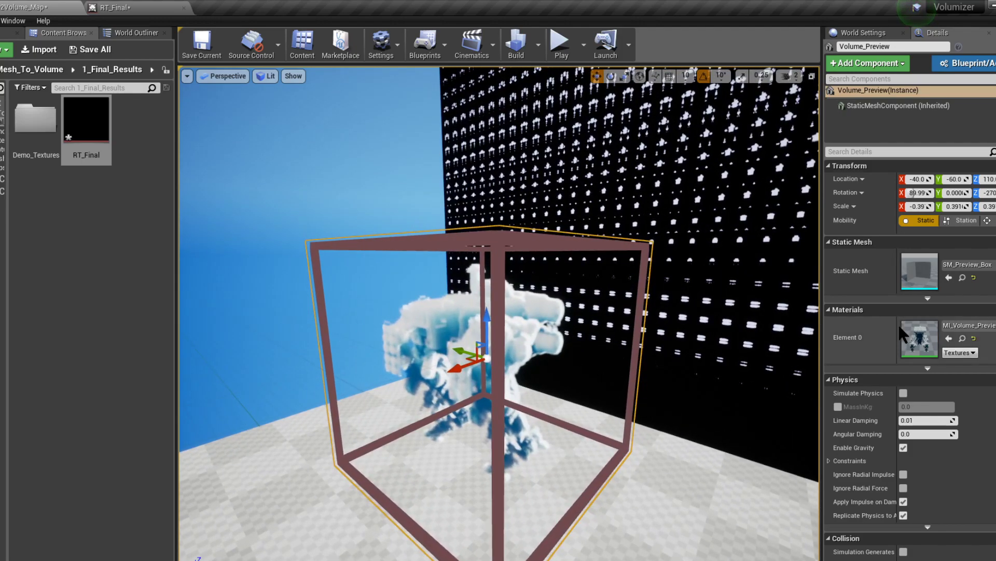
pyautogui.doubleClick(917, 339)
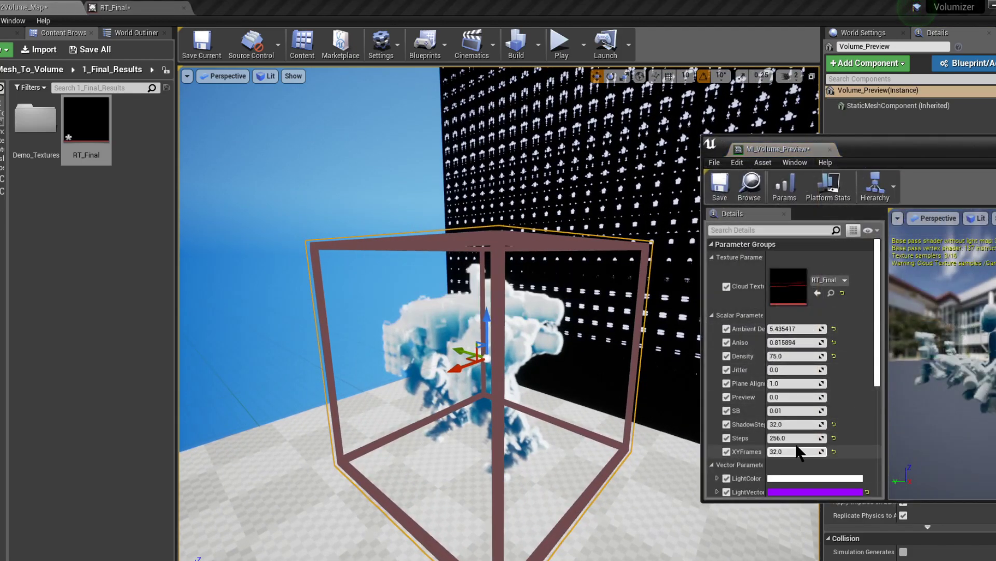
# - Restore the preview material's Steps to 256 and set Density to 10
pyautogui.click(794, 437)
pyautogui.write('64')
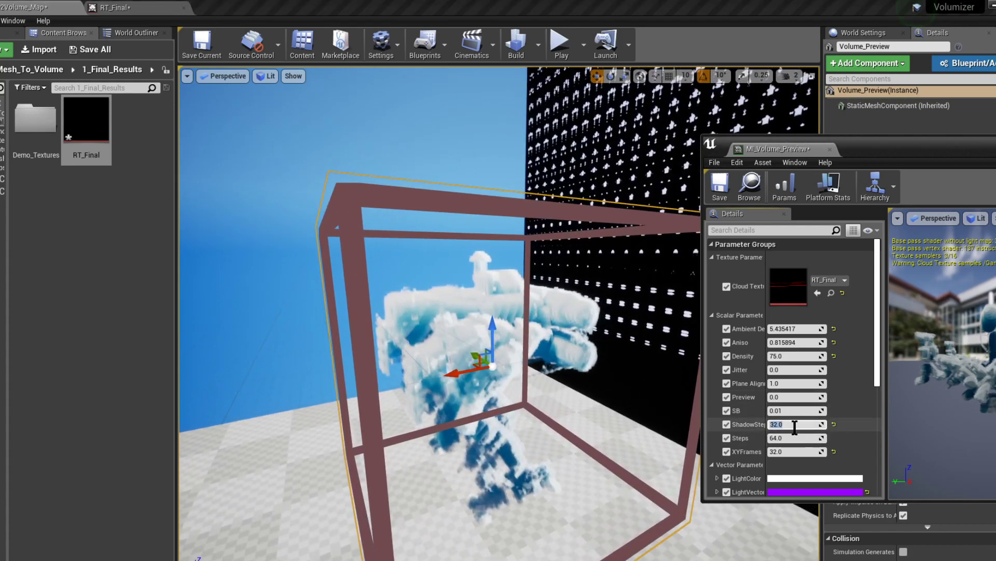
pyautogui.moveTo(798, 424); pyautogui.dragTo(781, 424)
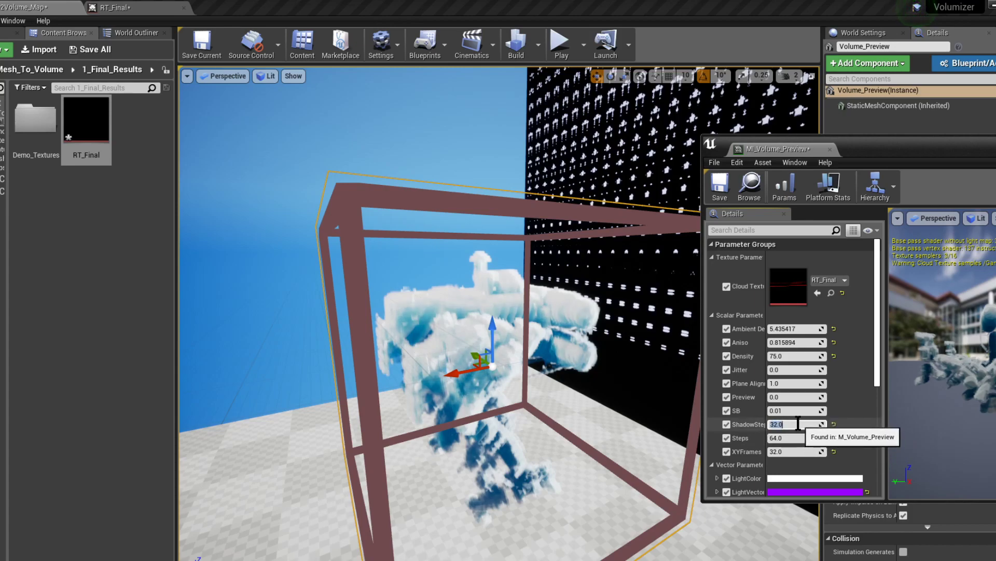
pyautogui.write('256')
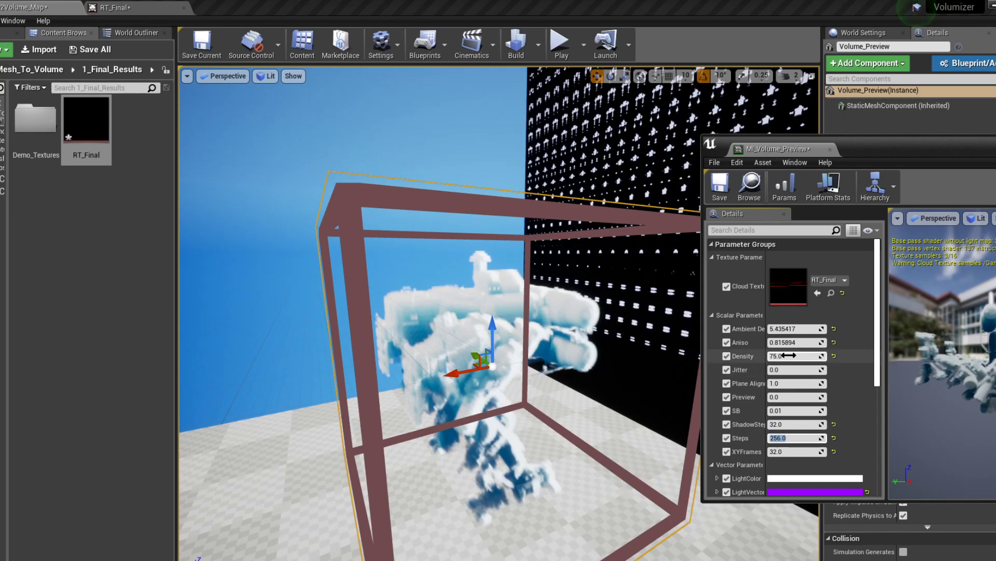
pyautogui.click(793, 355)
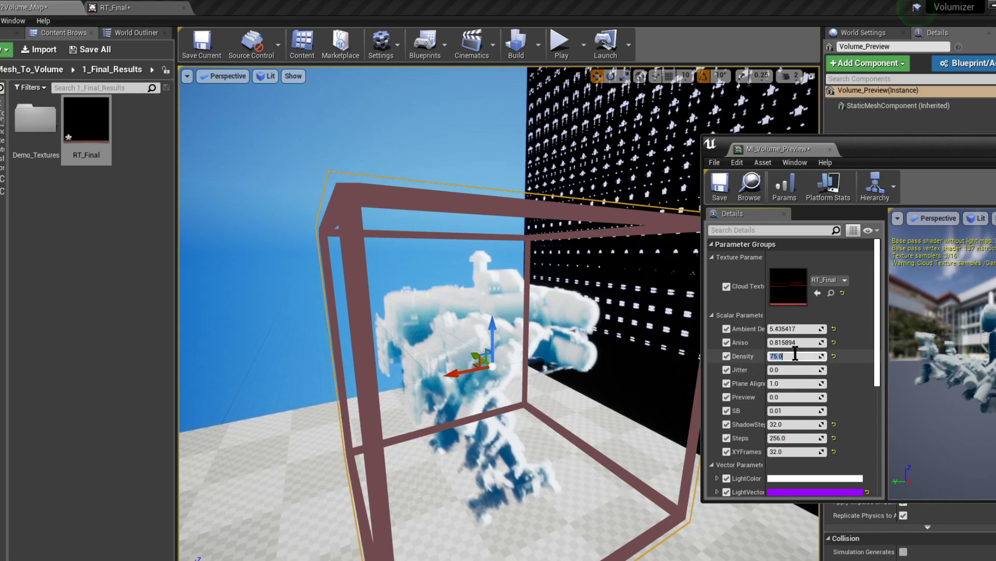
pyautogui.write('10')
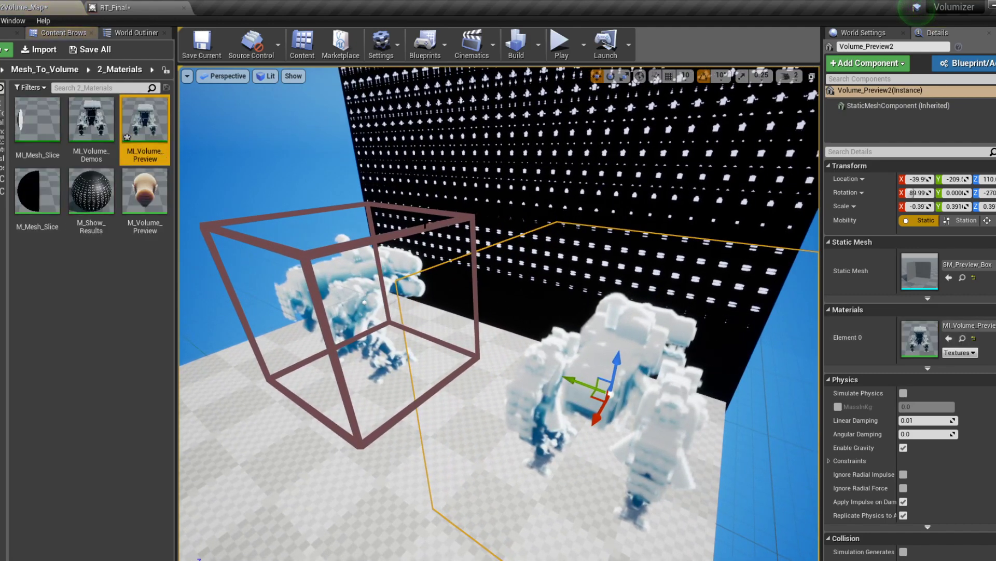
pyautogui.moveTo(91, 119)
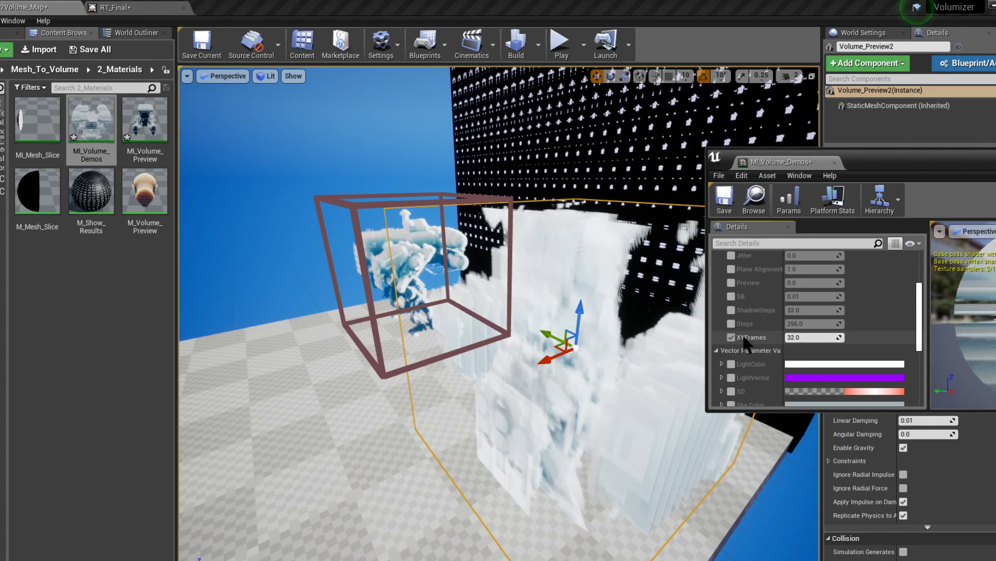
# - Set MI_Volume_Demos' XYFrames to 16
pyautogui.click(812, 337)
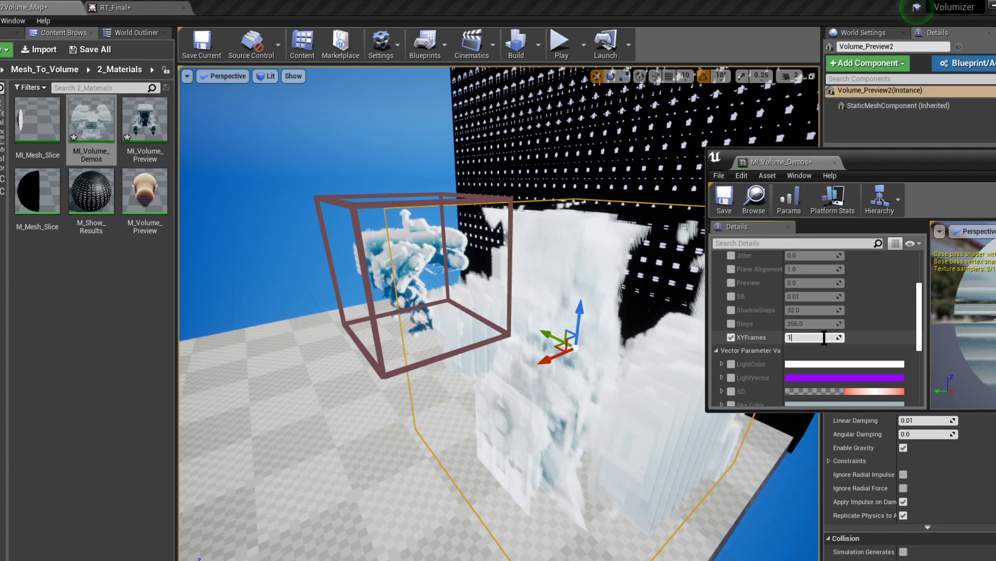
pyautogui.write('16.0')
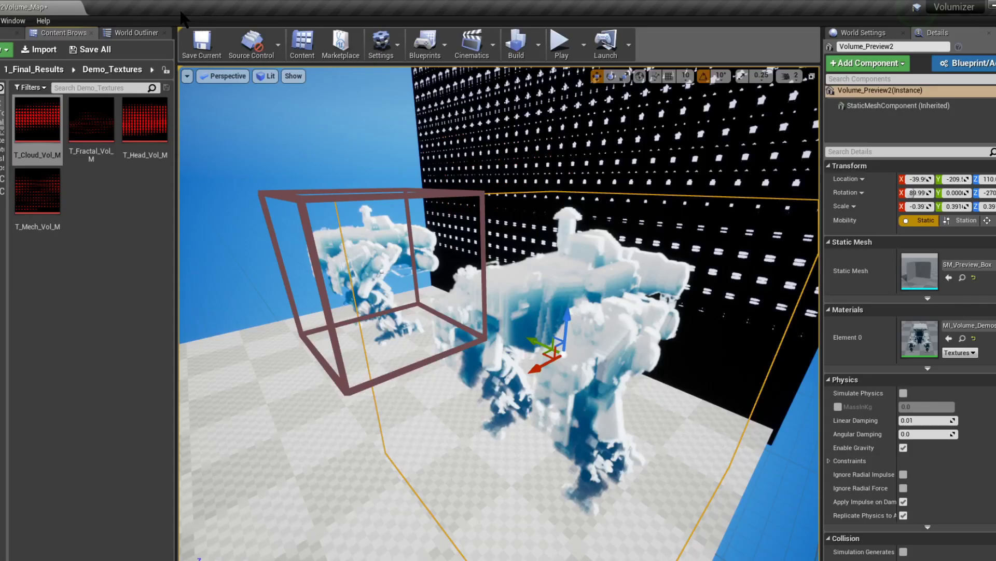
# - Set MI_Volume_Demos' Cloud Texture to T_Head_Vol_M, then go back to Mesh_To_Volume
pyautogui.doubleClick(919, 340)
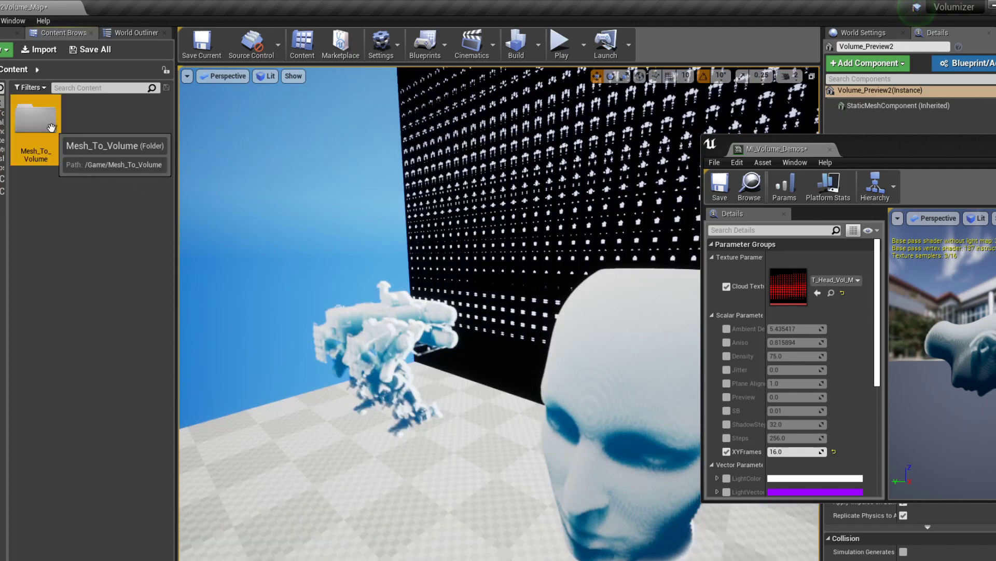
pyautogui.doubleClick(34, 118)
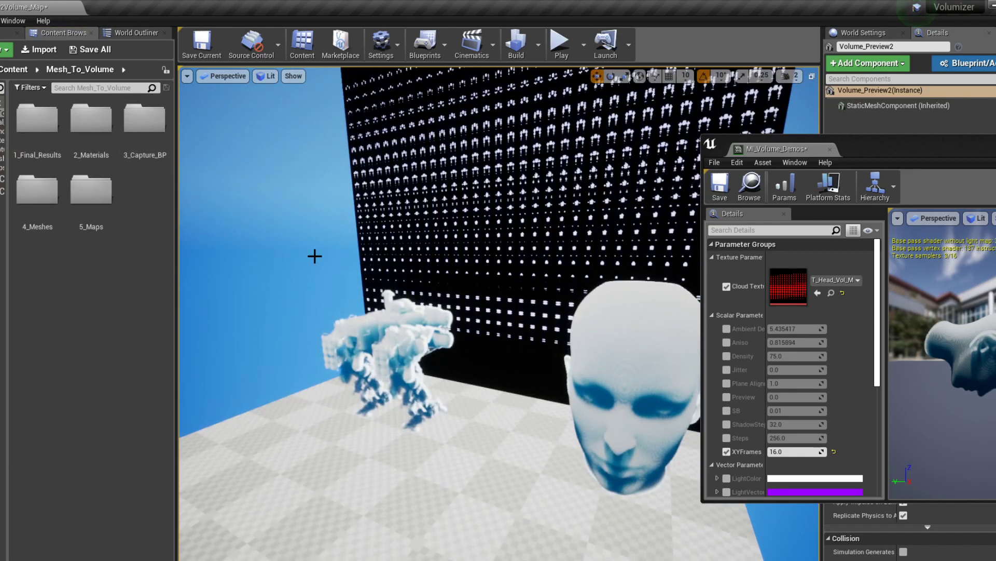